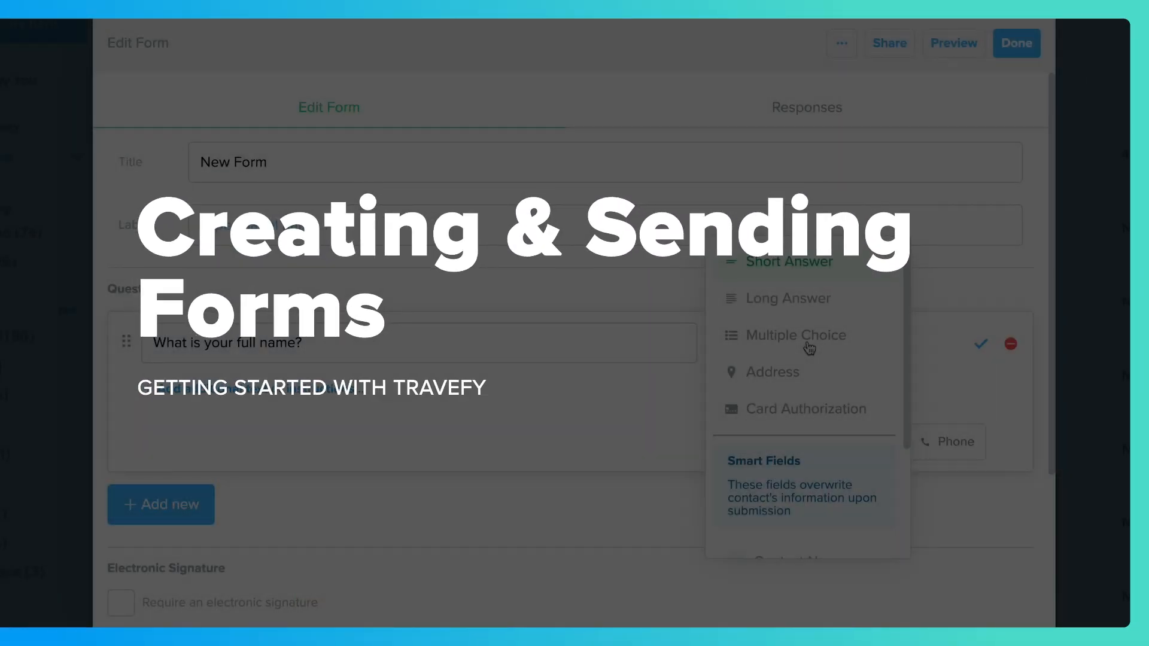
mouse_move(789, 412)
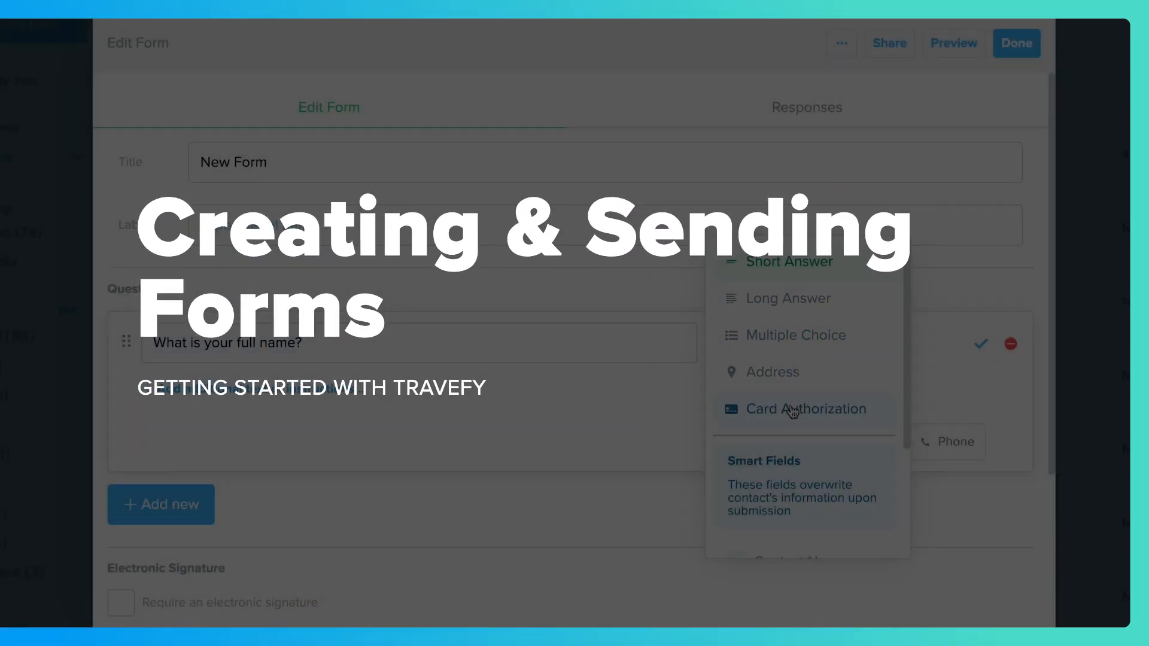
Scroll past the 'Creating & Sending Forms' intro and open the Trips list.
scroll(down, 3)
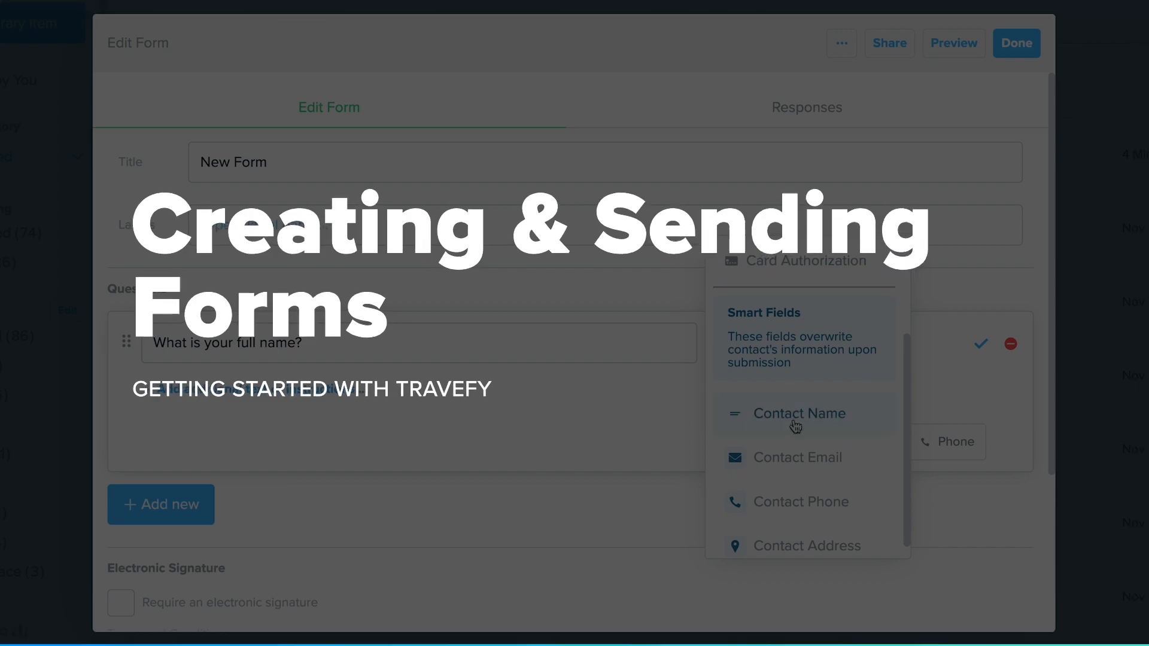
click(1016, 42)
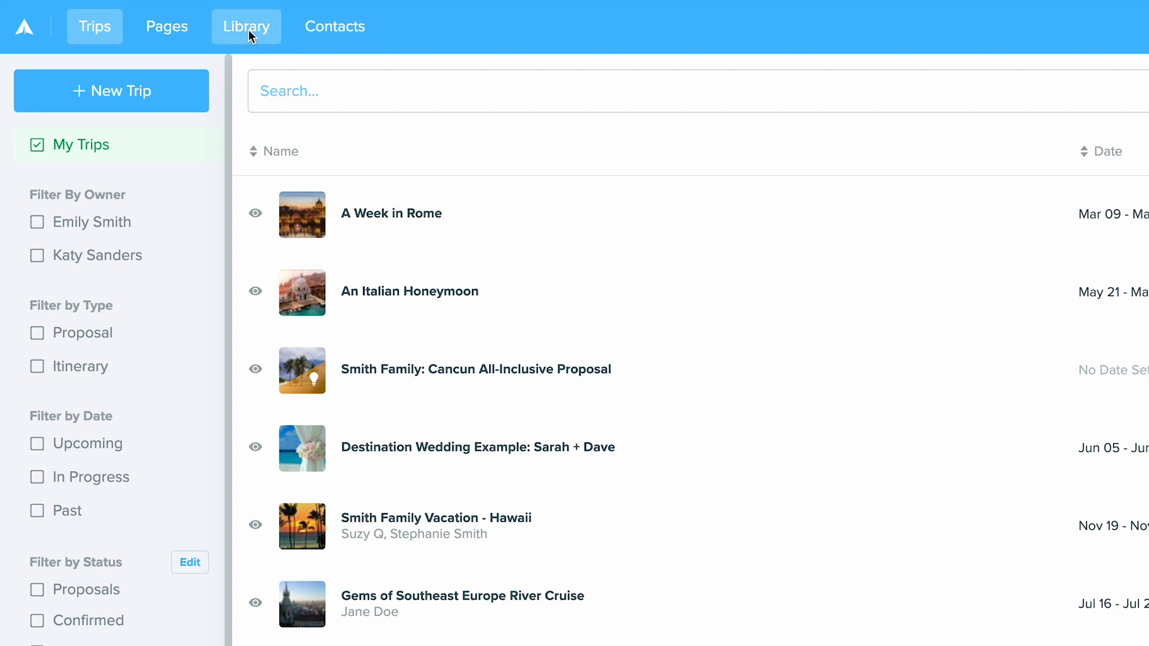
From the Library, create a new blank library form with New Library Item.
click(245, 26)
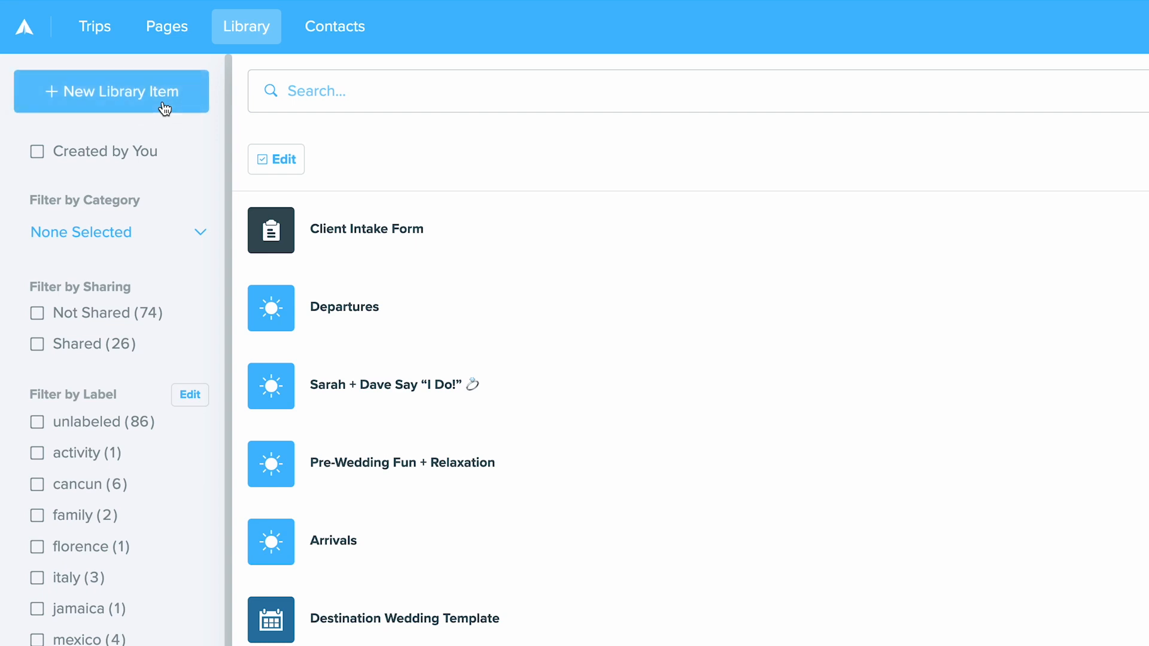
click(111, 91)
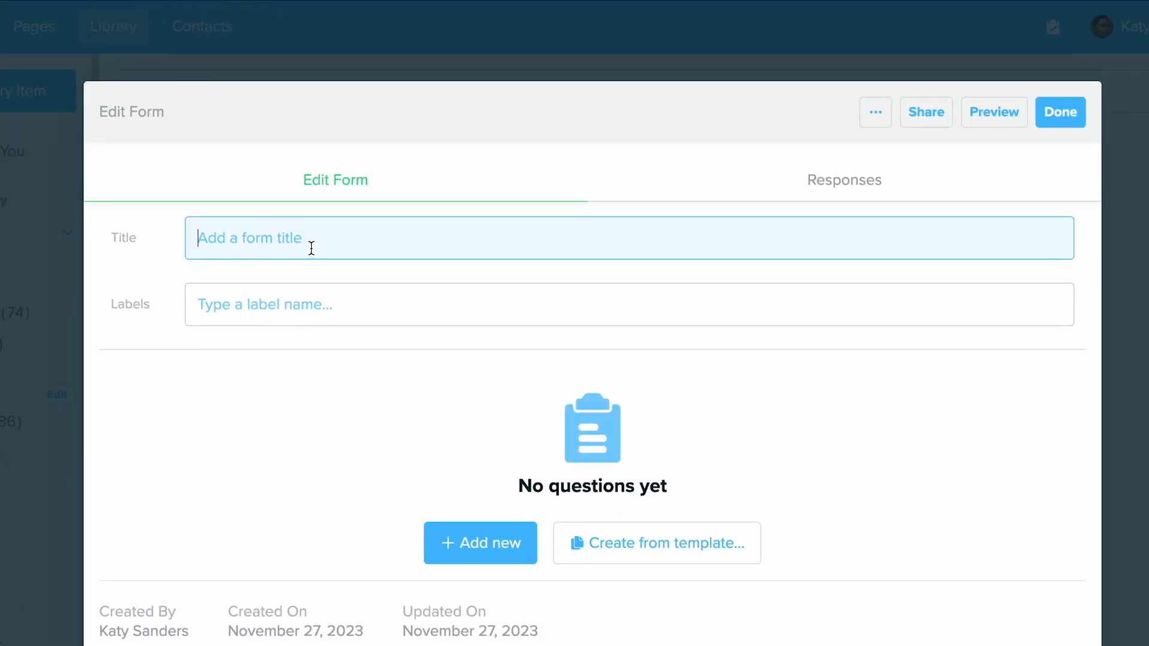
Title the form 'New Form' and browse the templates list without choosing one.
text(New Form)
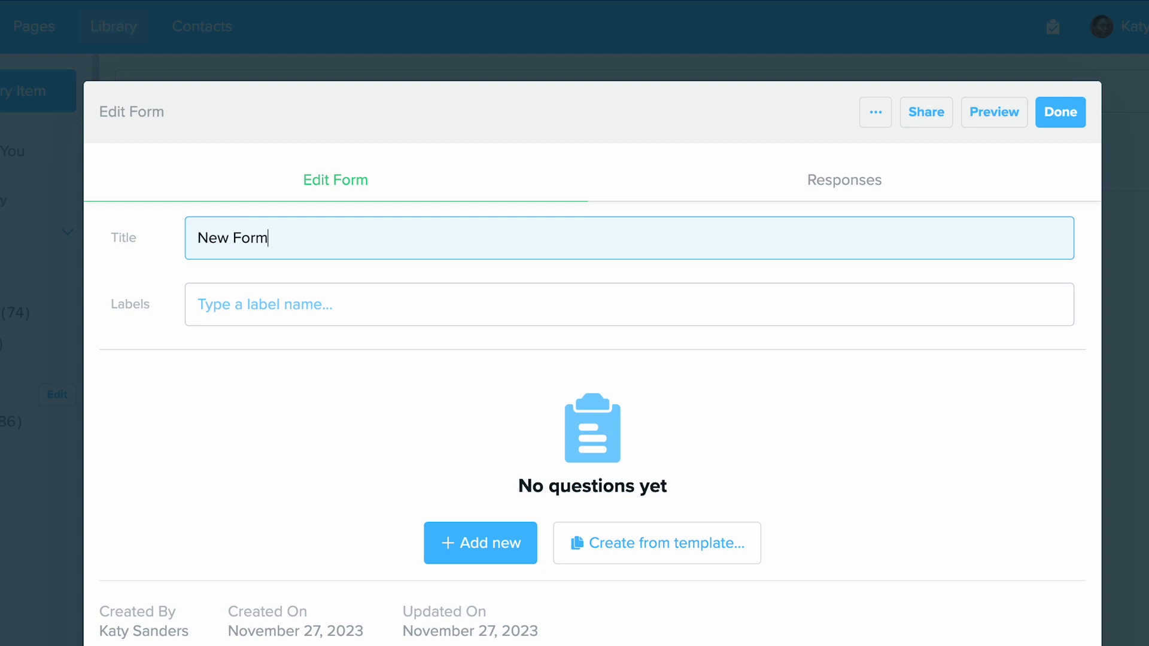
click(655, 542)
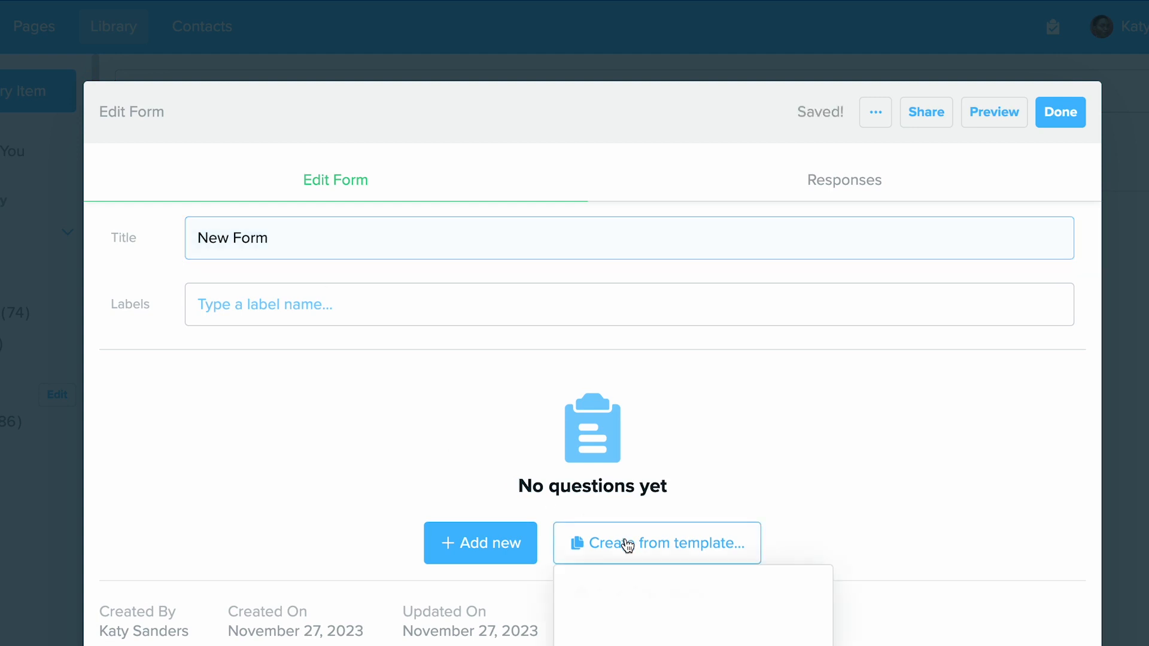
click(656, 543)
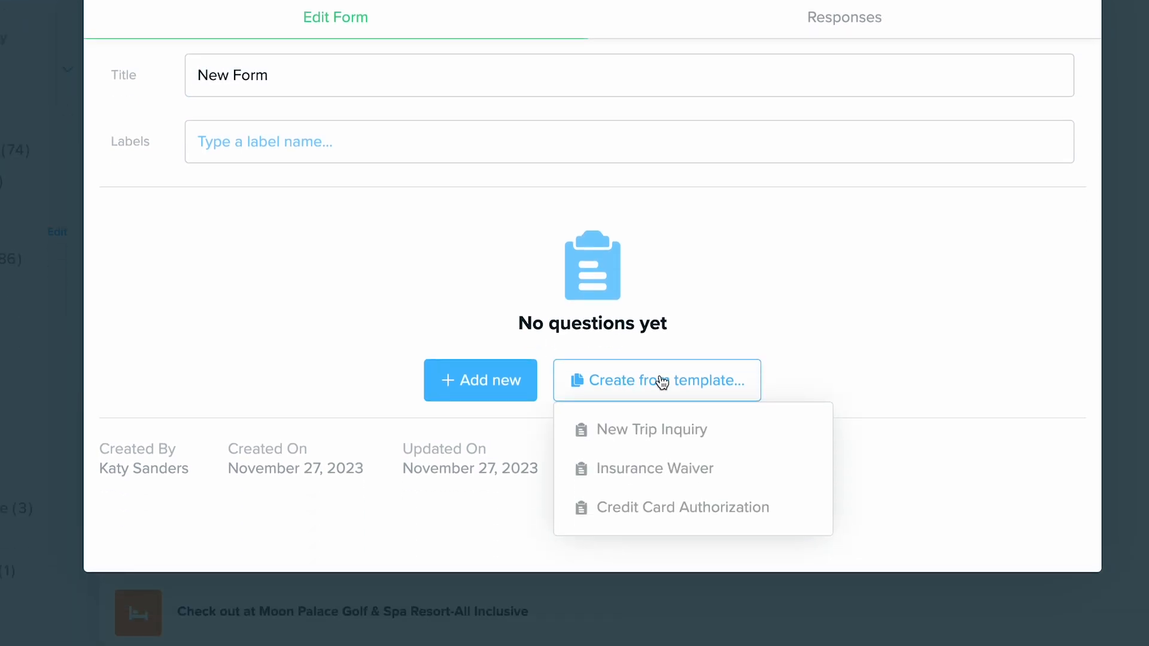
mouse_move(839, 326)
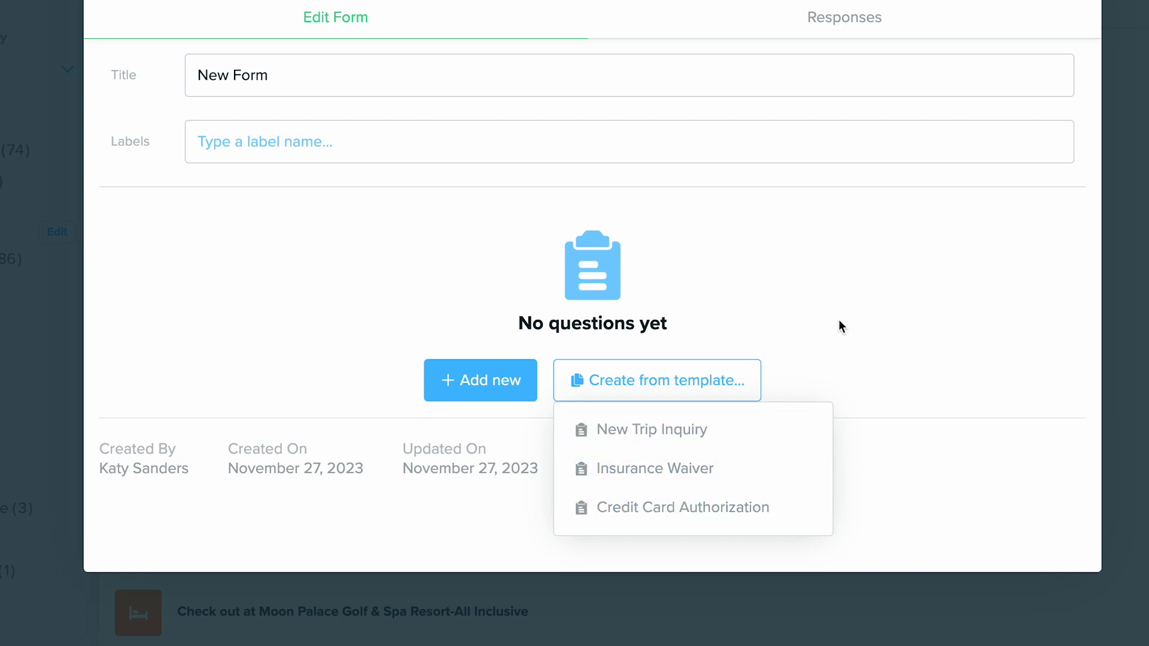
click(655, 380)
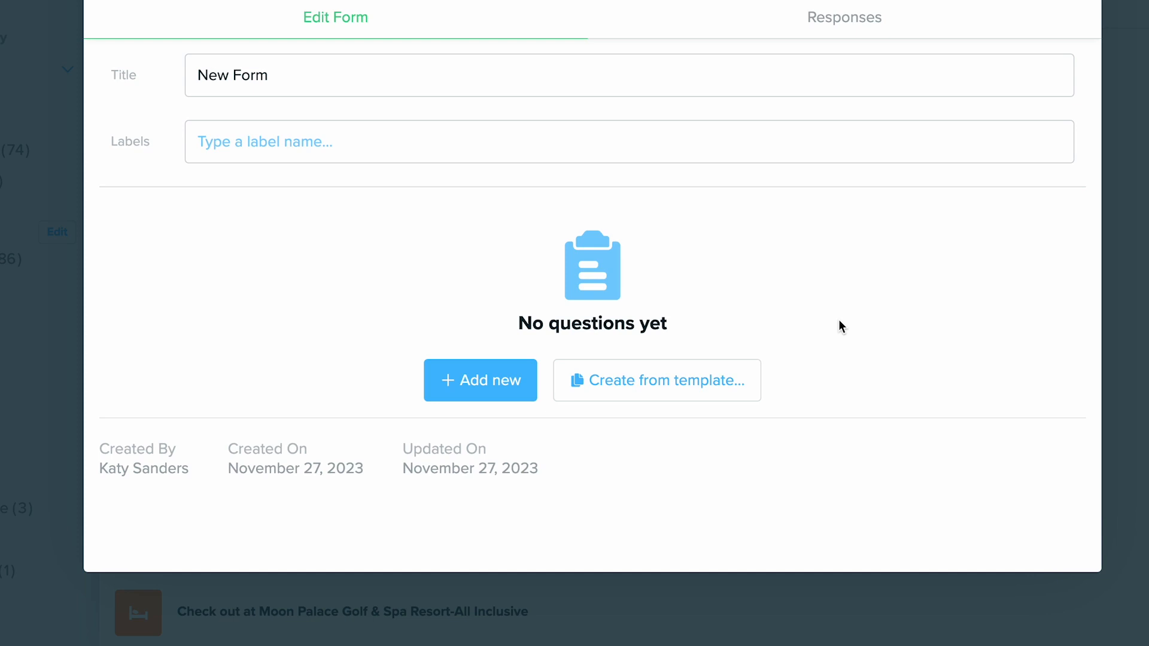
mouse_move(474, 364)
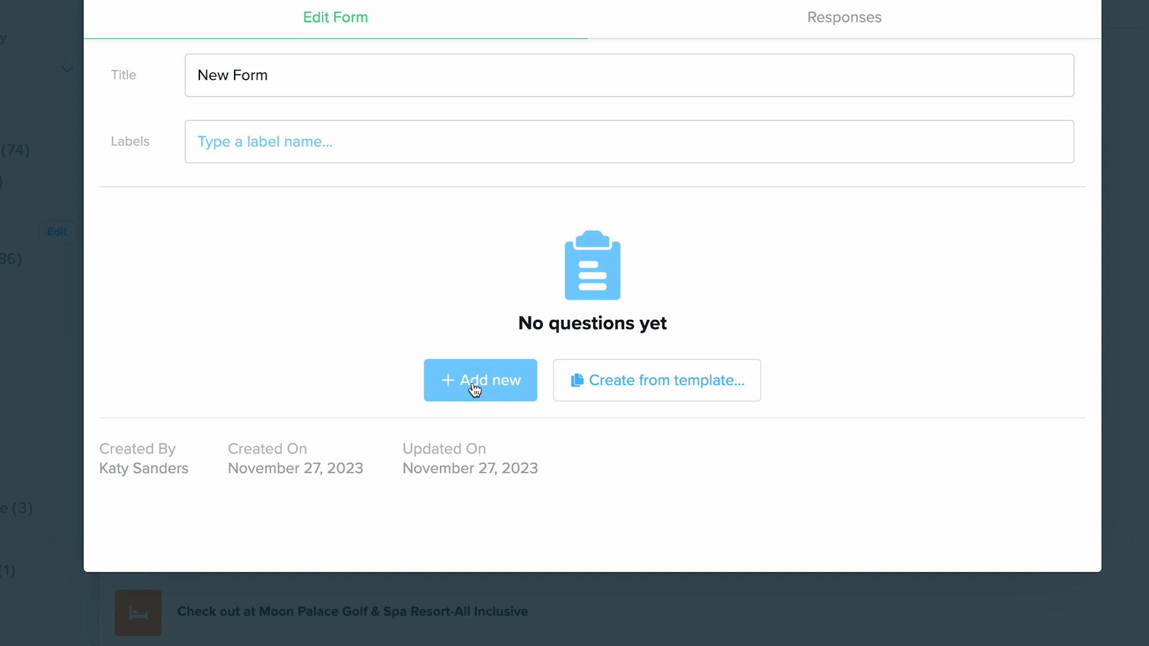
Add a blank Question item to New Form via Add new.
click(479, 380)
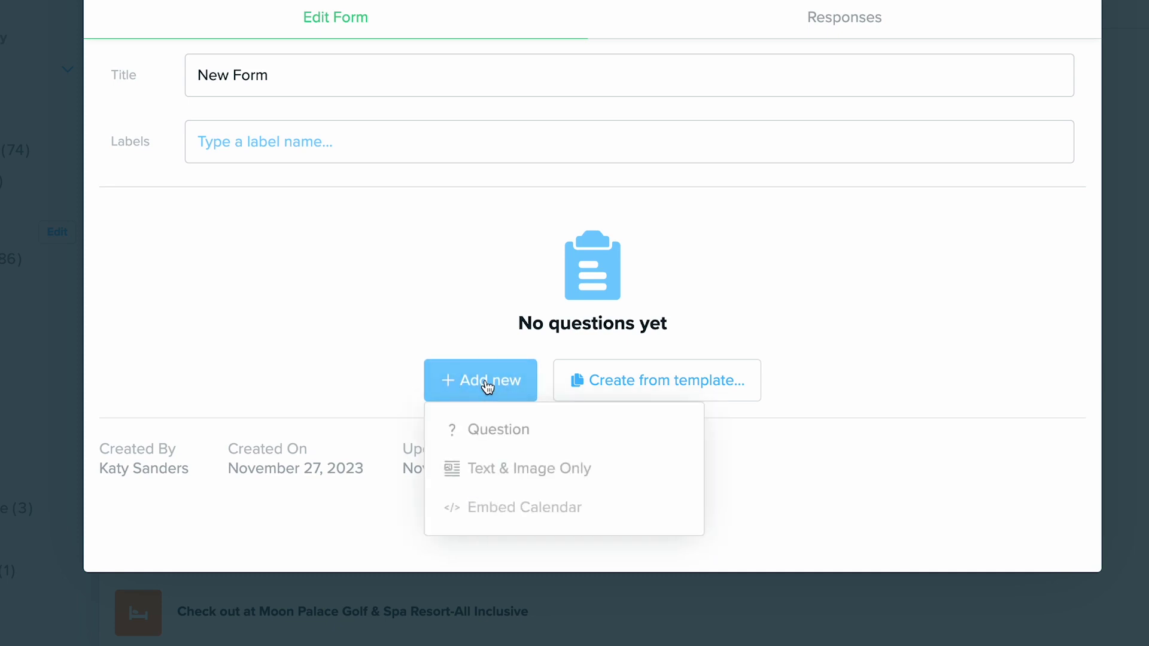
mouse_move(498, 429)
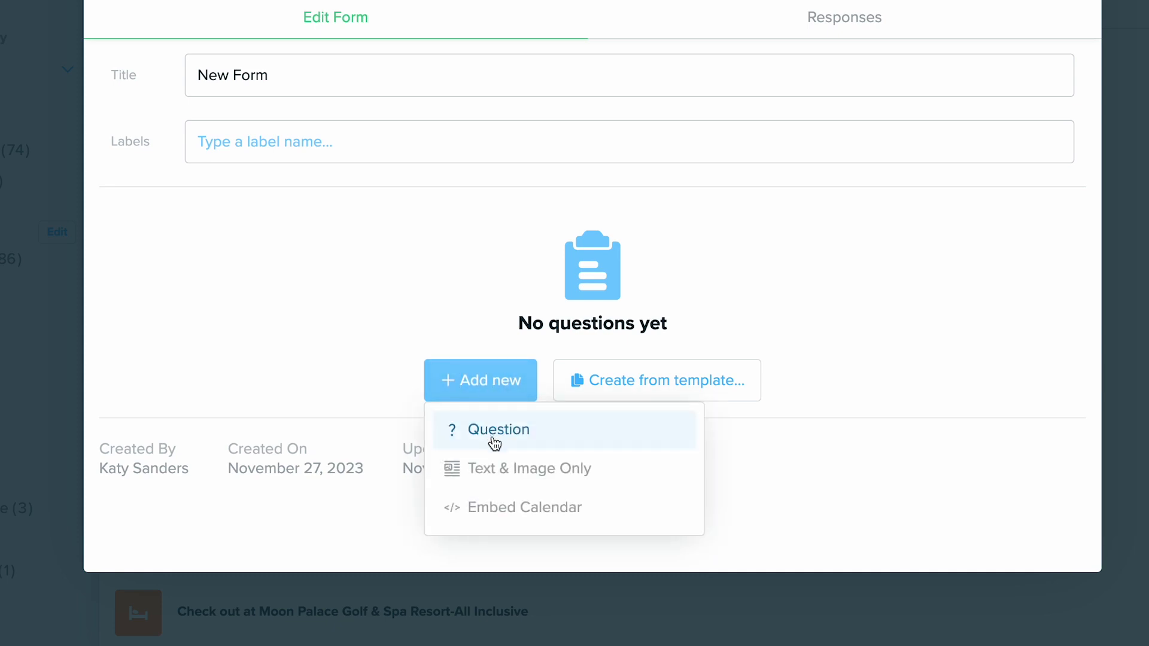
mouse_move(494, 476)
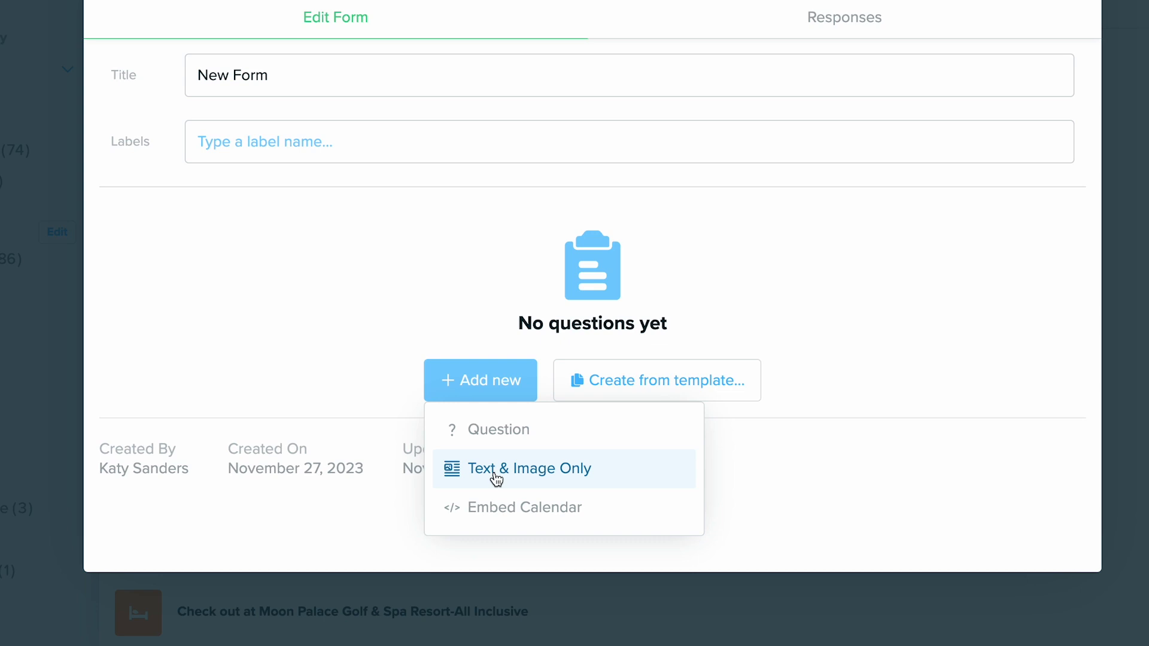
mouse_move(493, 518)
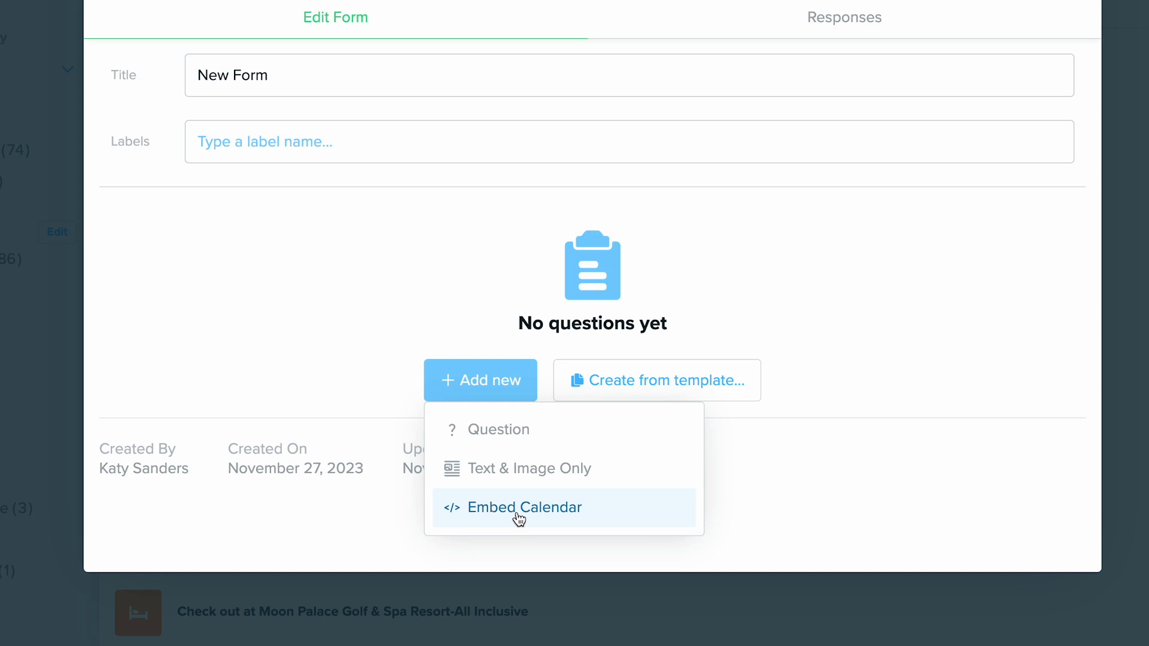
mouse_move(518, 440)
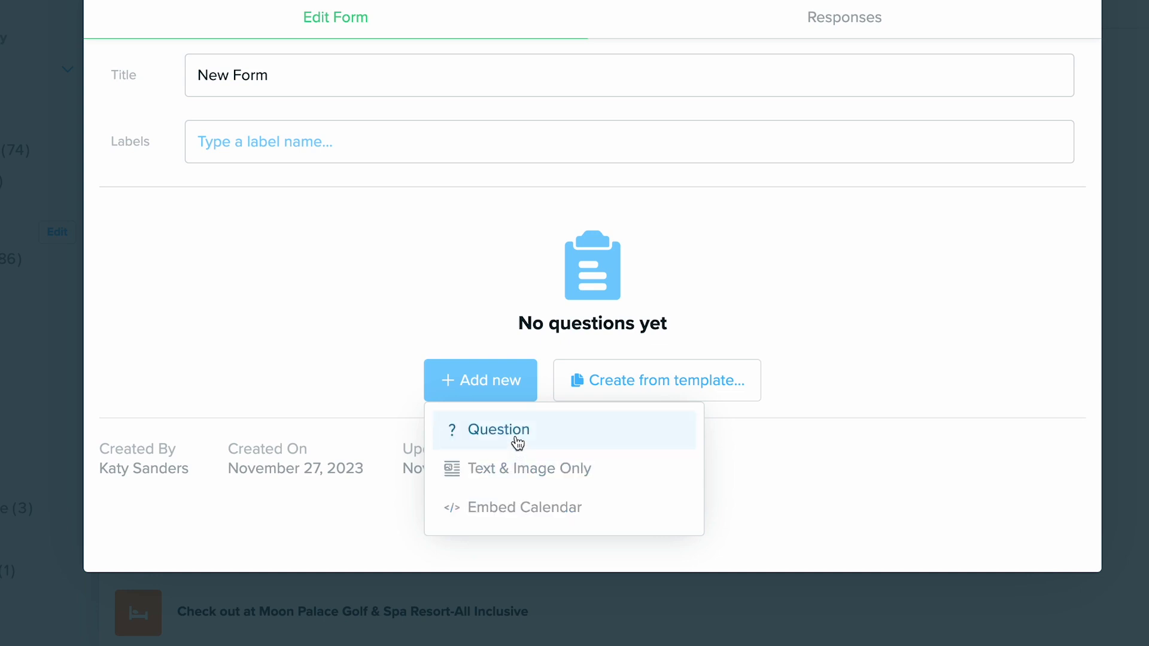
click(499, 430)
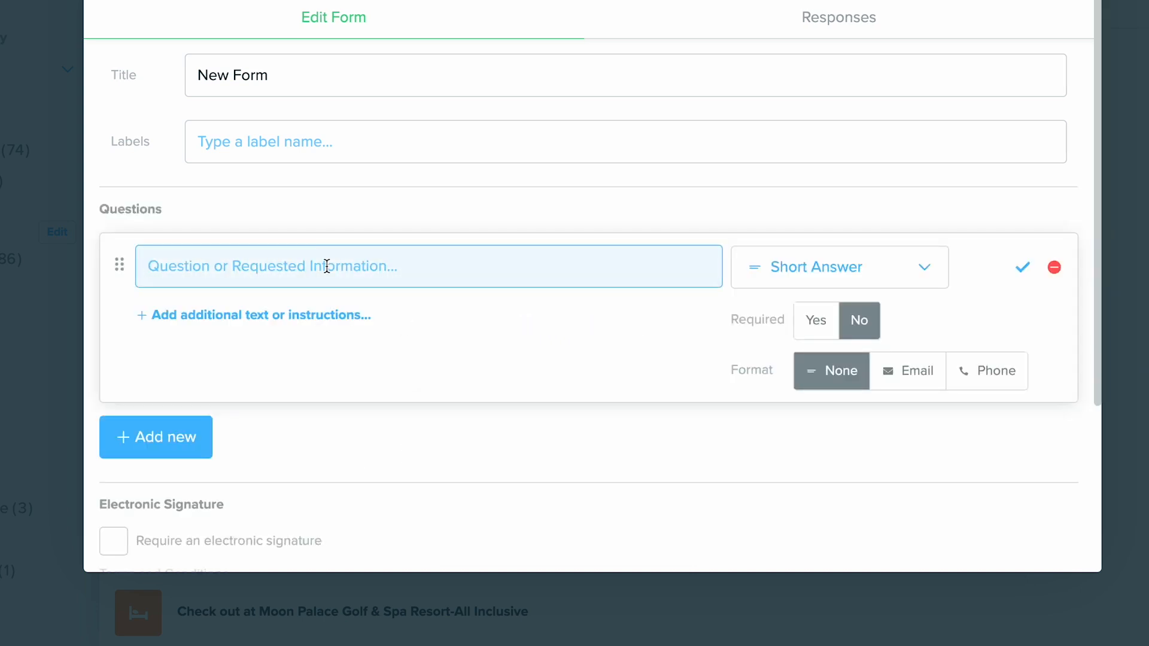
Make the question 'What is your full name?' a required Contact Name field.
text(What is)
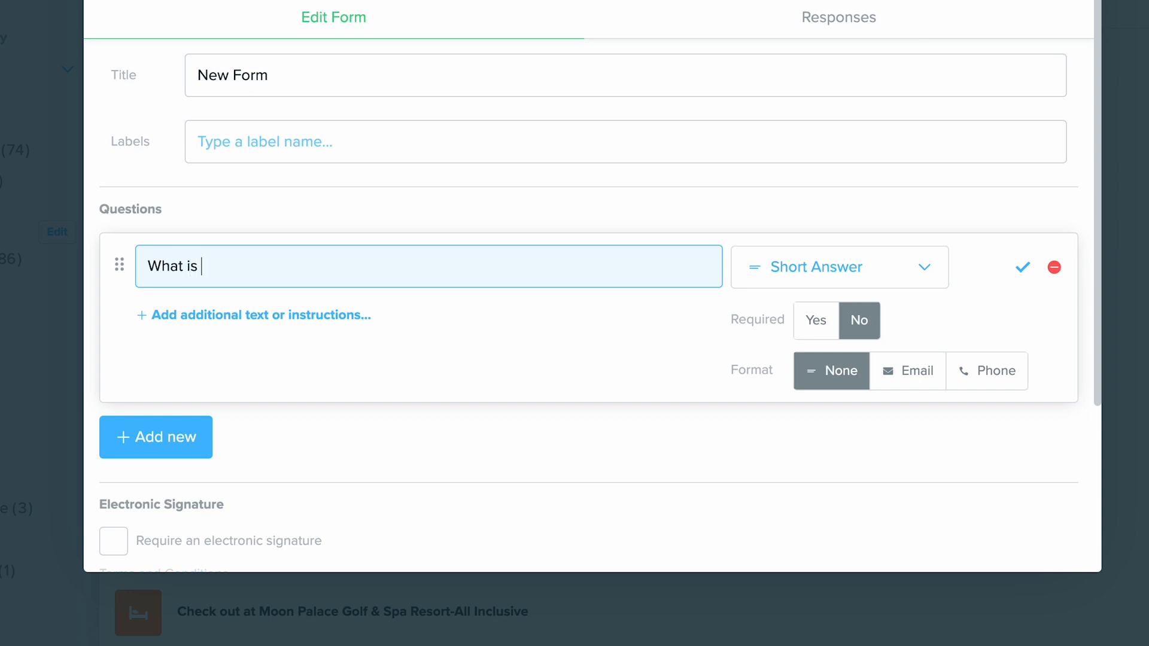
text(your full name?)
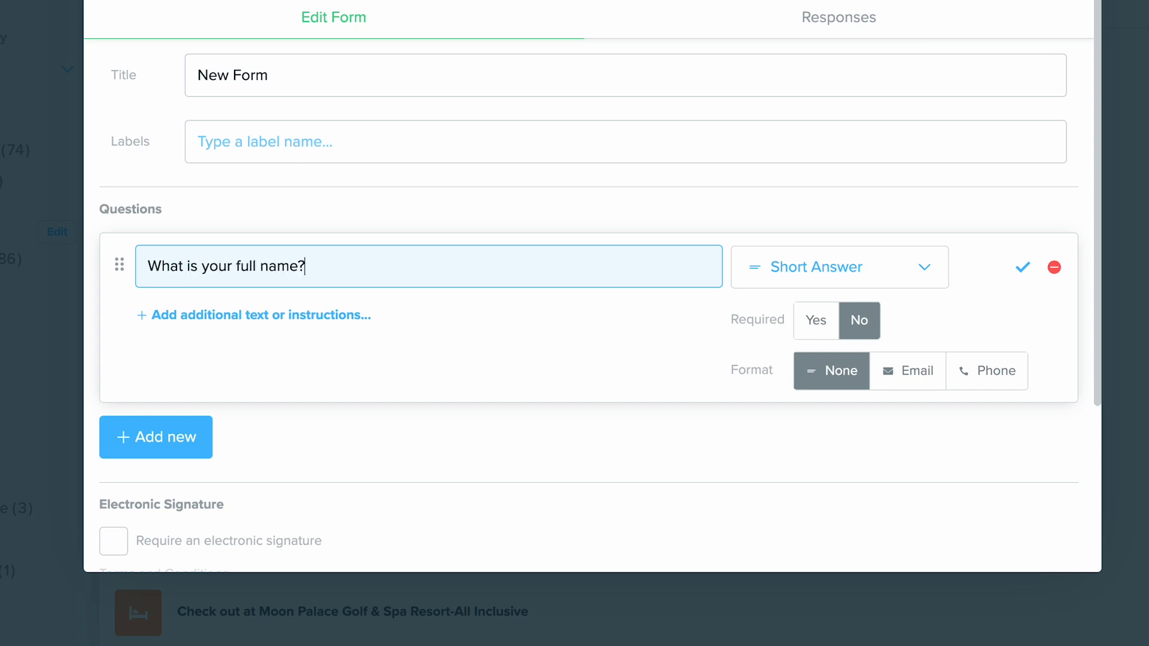
click(837, 266)
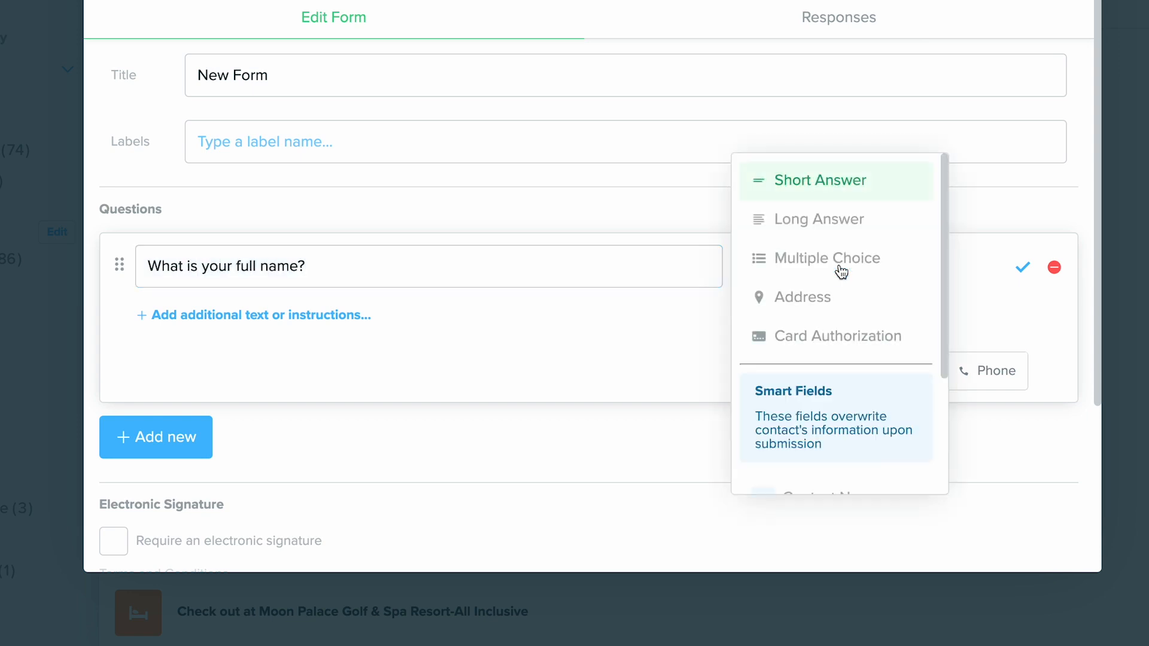
mouse_move(828, 191)
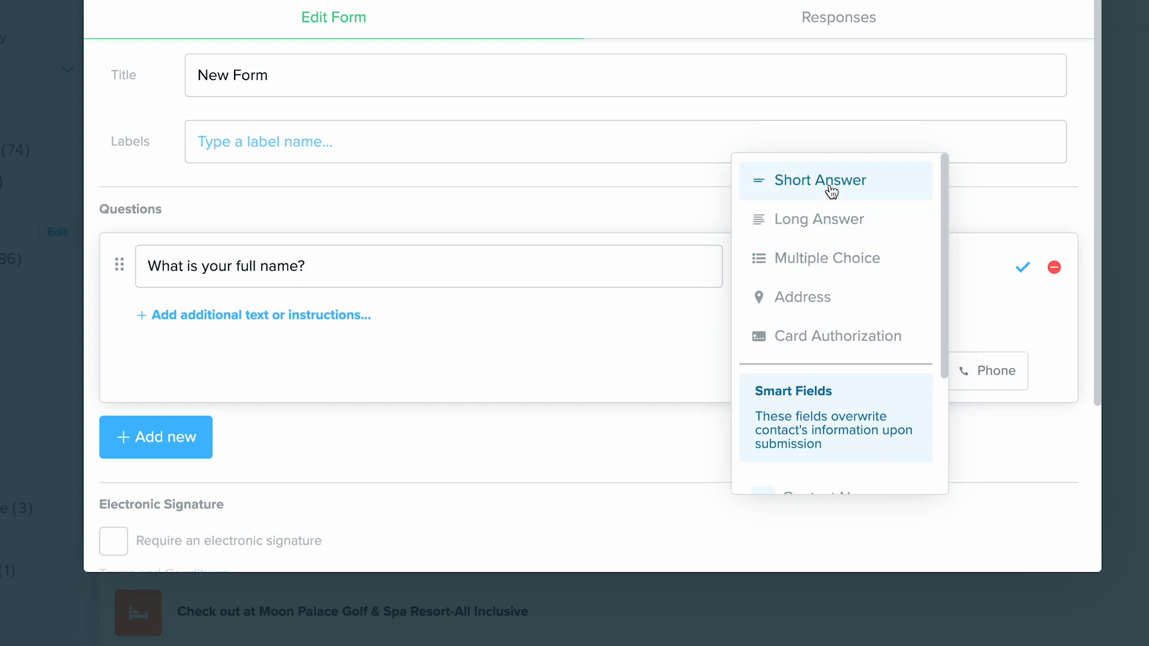
scroll(down, 3)
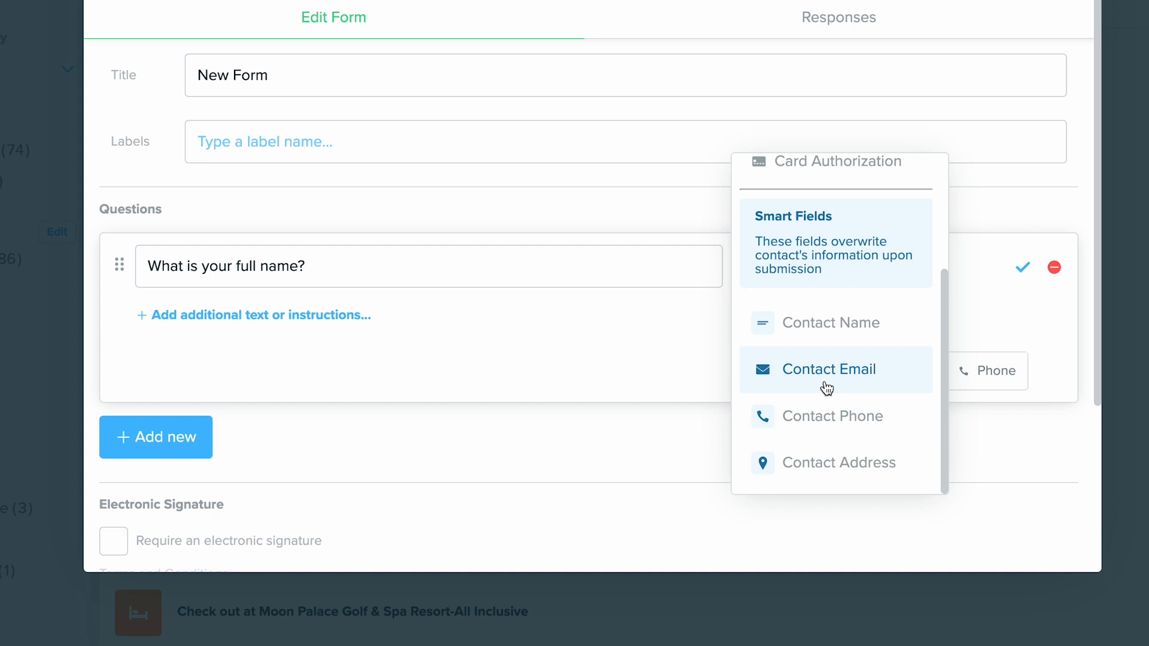
mouse_move(831, 322)
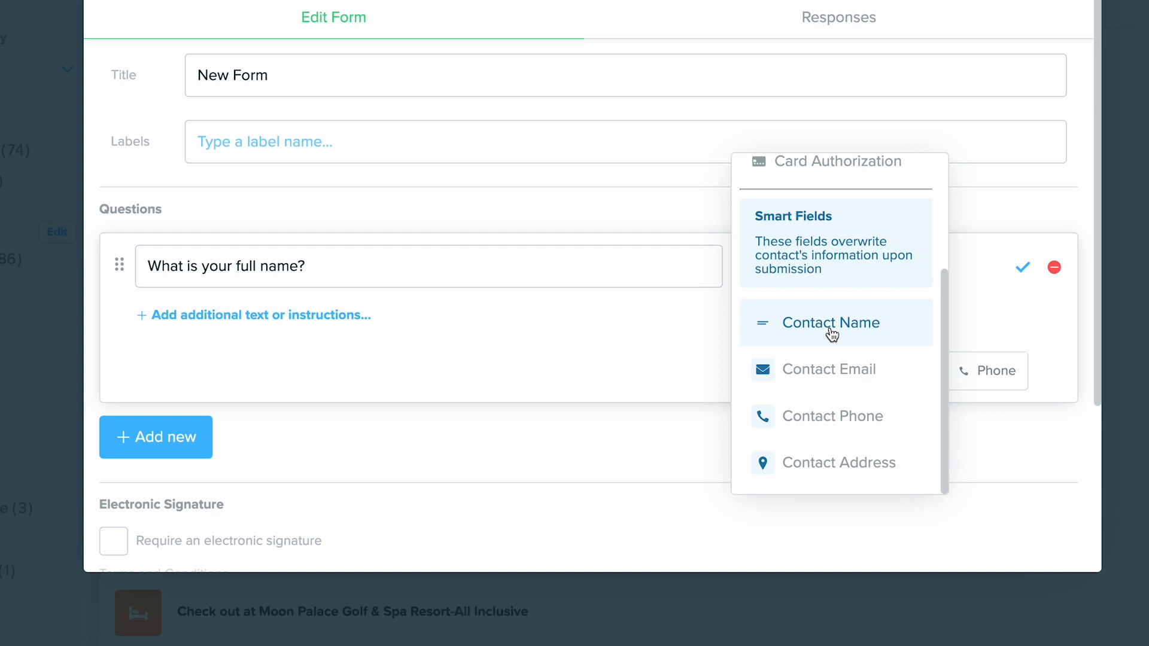
click(832, 323)
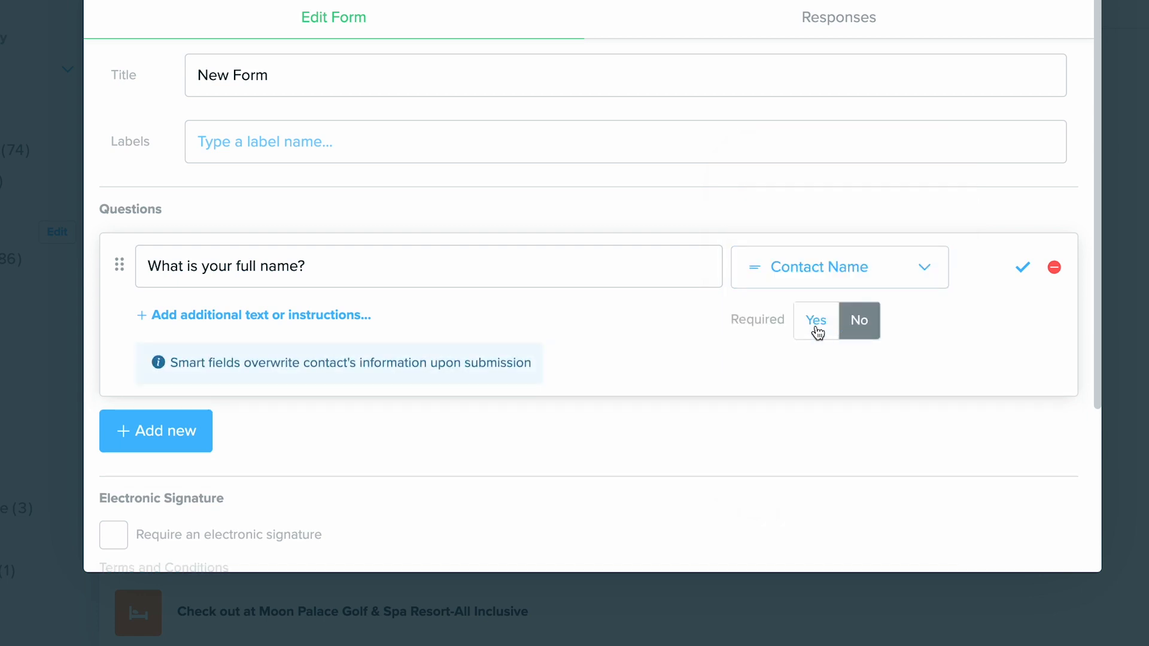
click(816, 320)
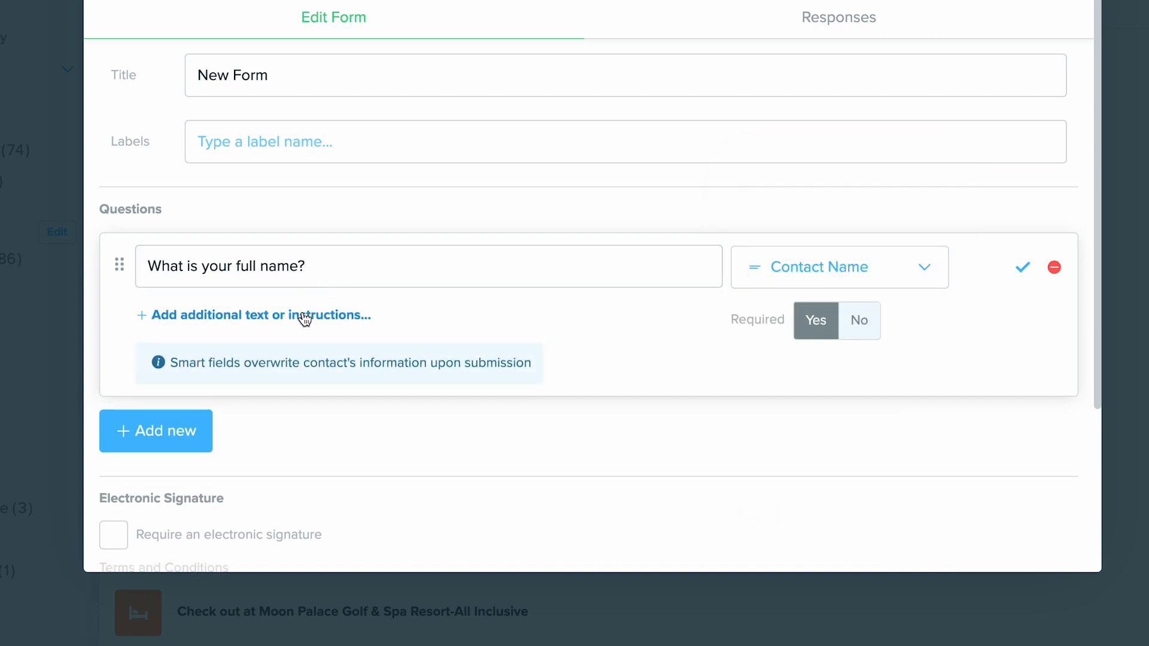
click(256, 315)
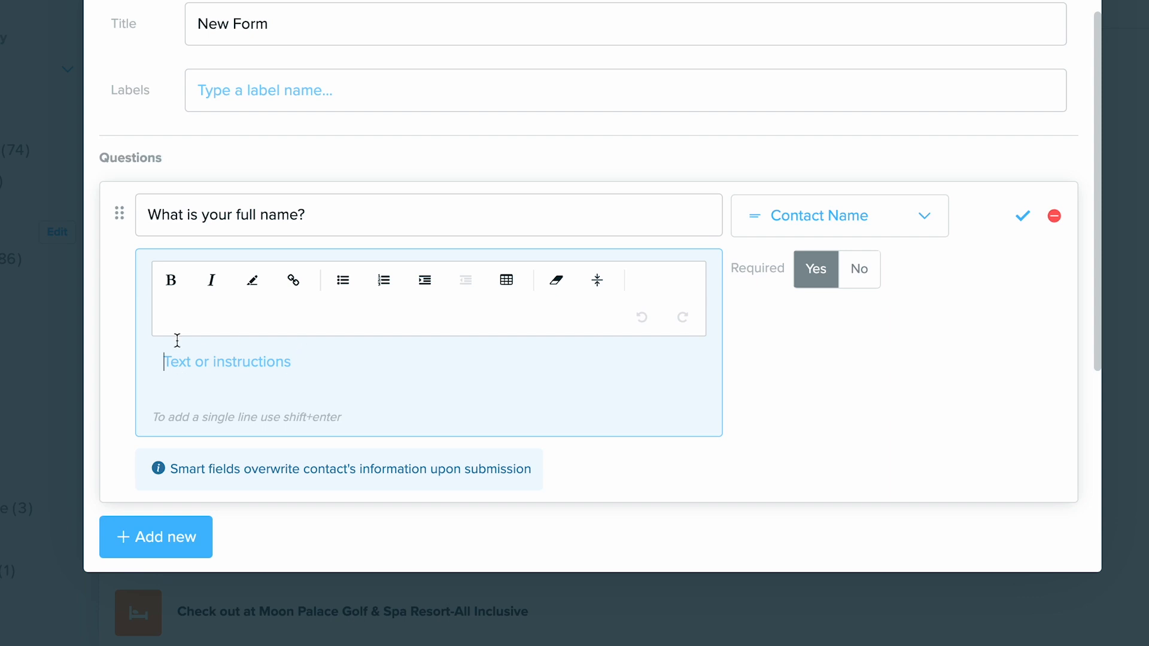
mouse_move(291, 279)
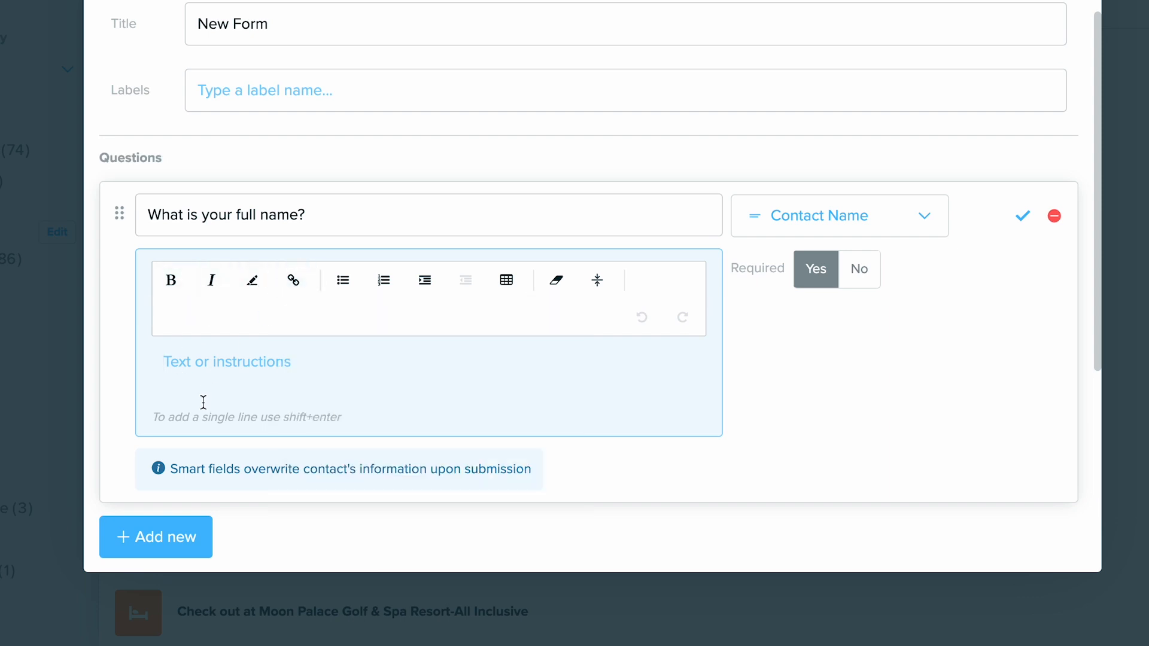
Add a second, unlabeled question to the form via Add new.
scroll(down, 3)
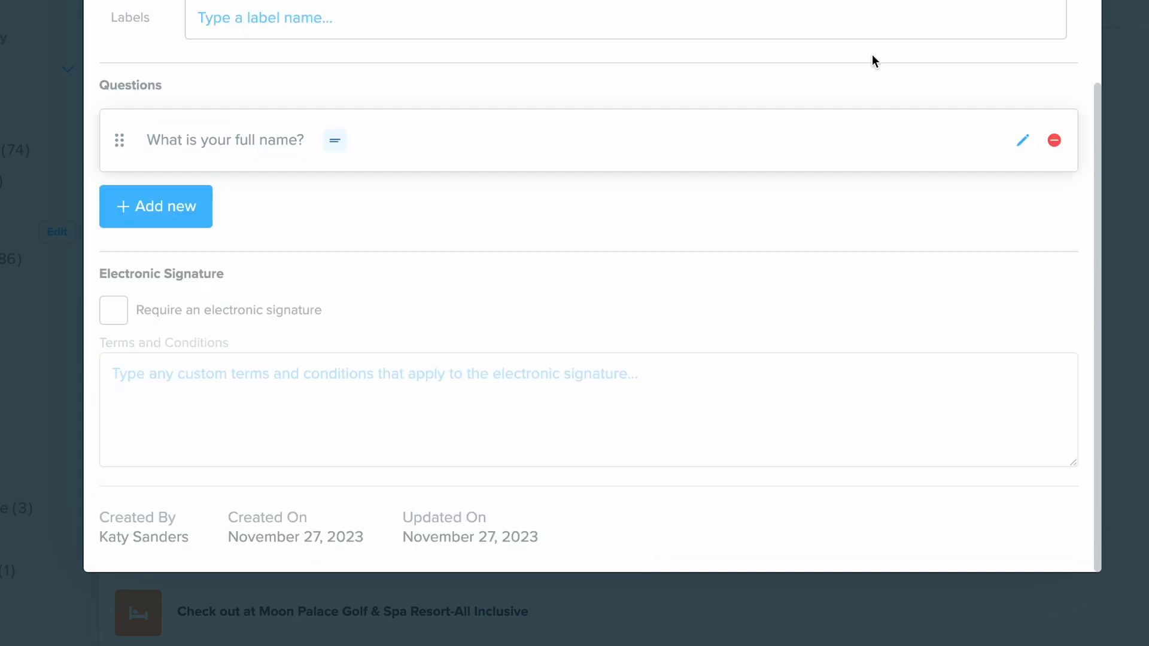
click(156, 206)
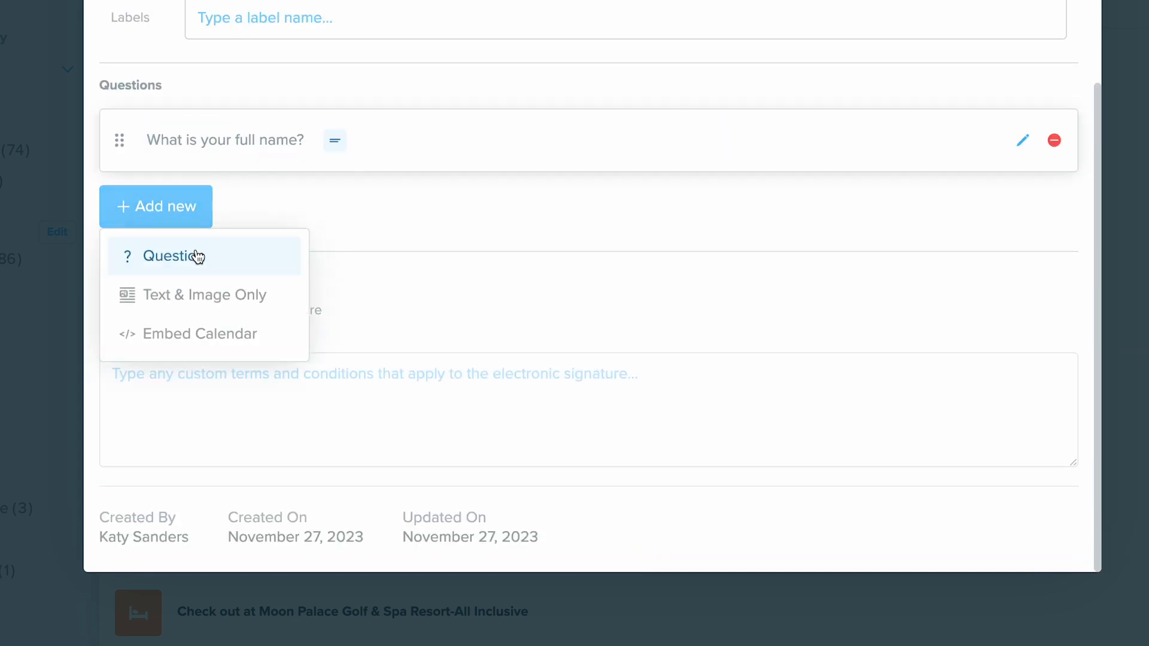
click(176, 255)
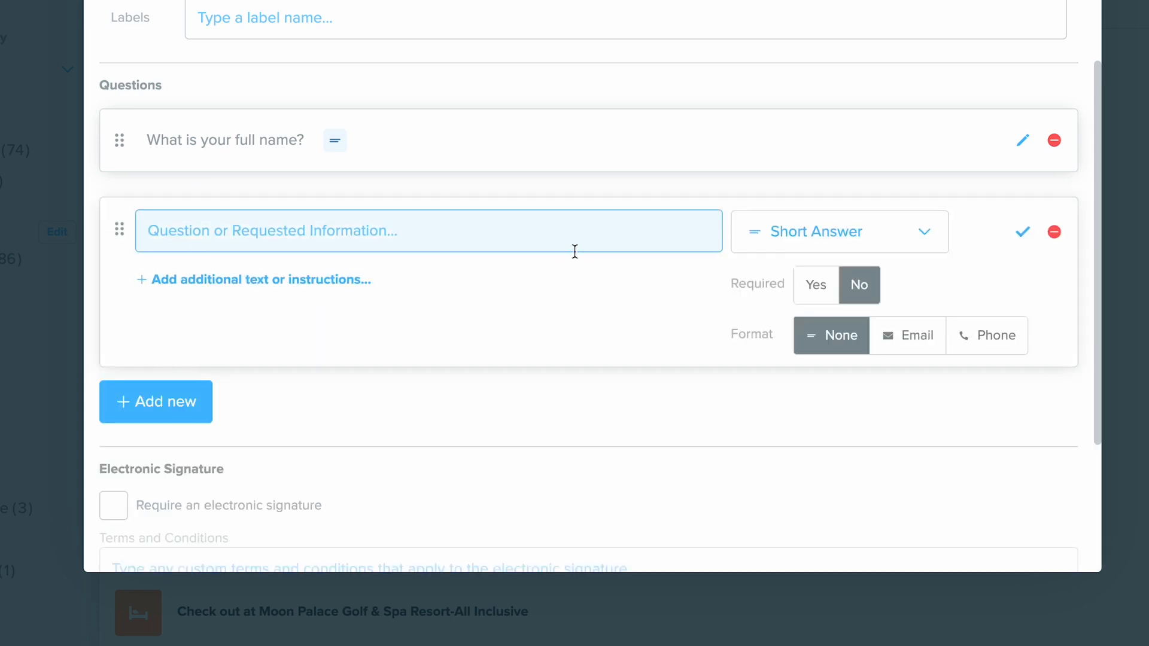
scroll(down, 3)
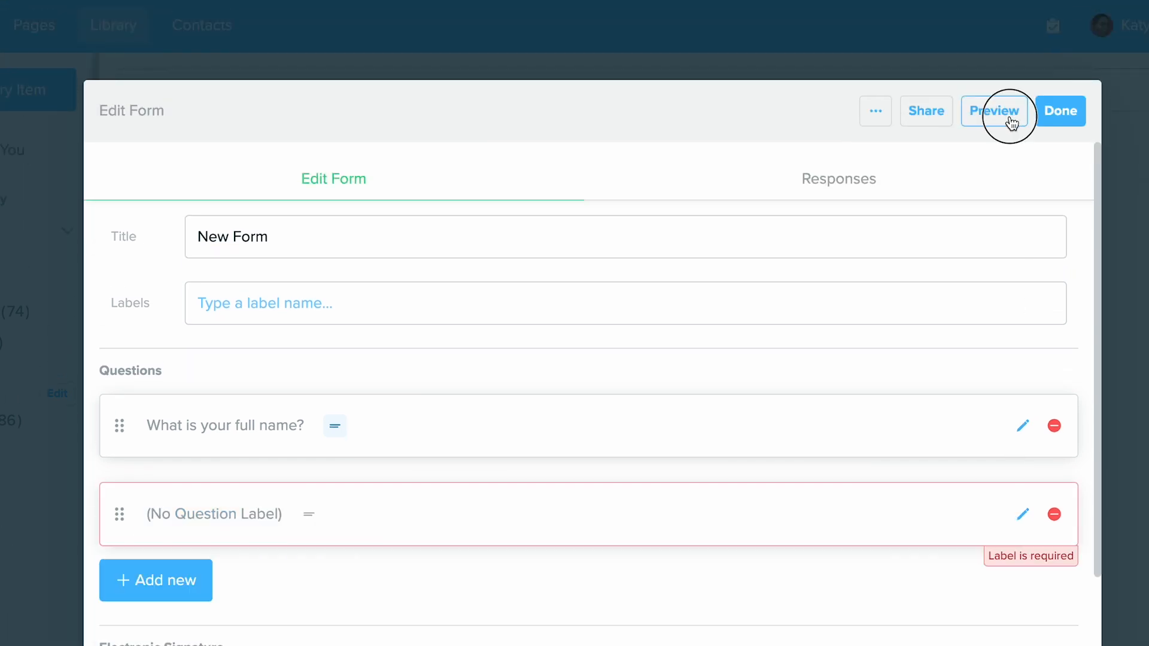
Preview New Form in Mobile layout, then switch to Desktop layout.
click(994, 111)
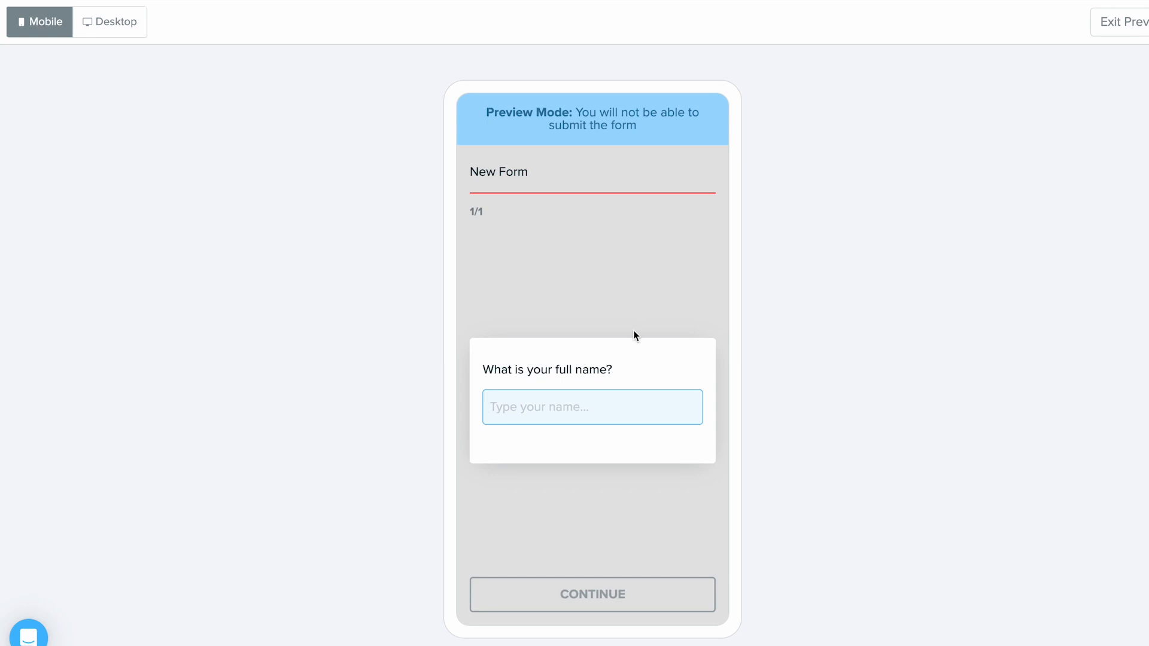
mouse_move(387, 335)
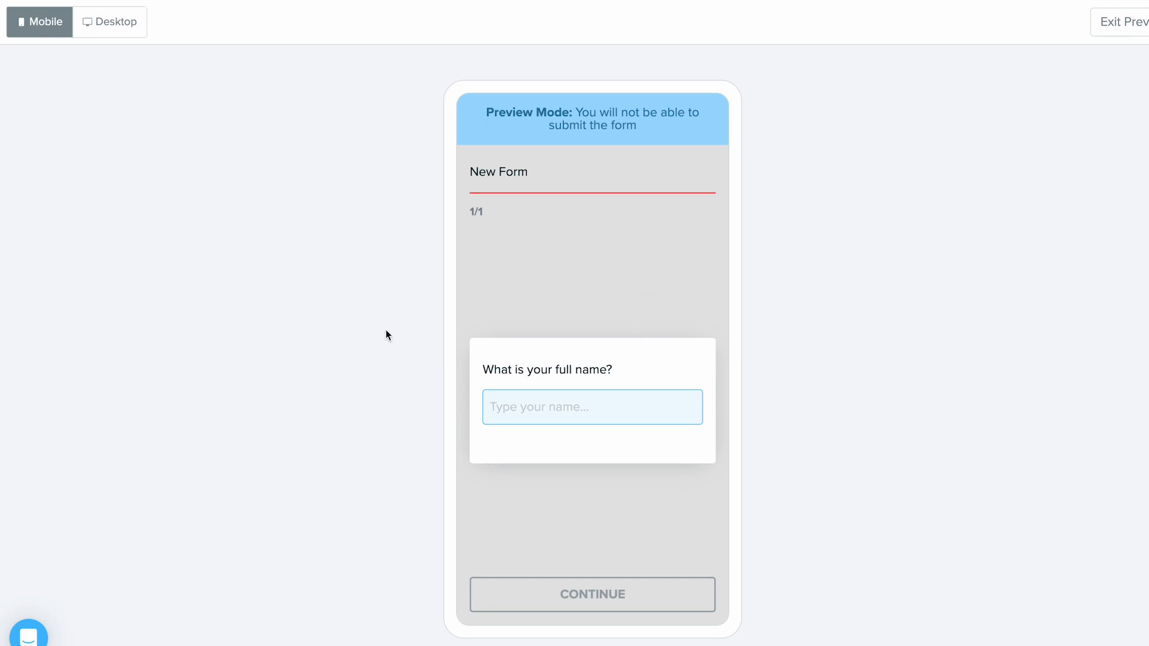
click(110, 22)
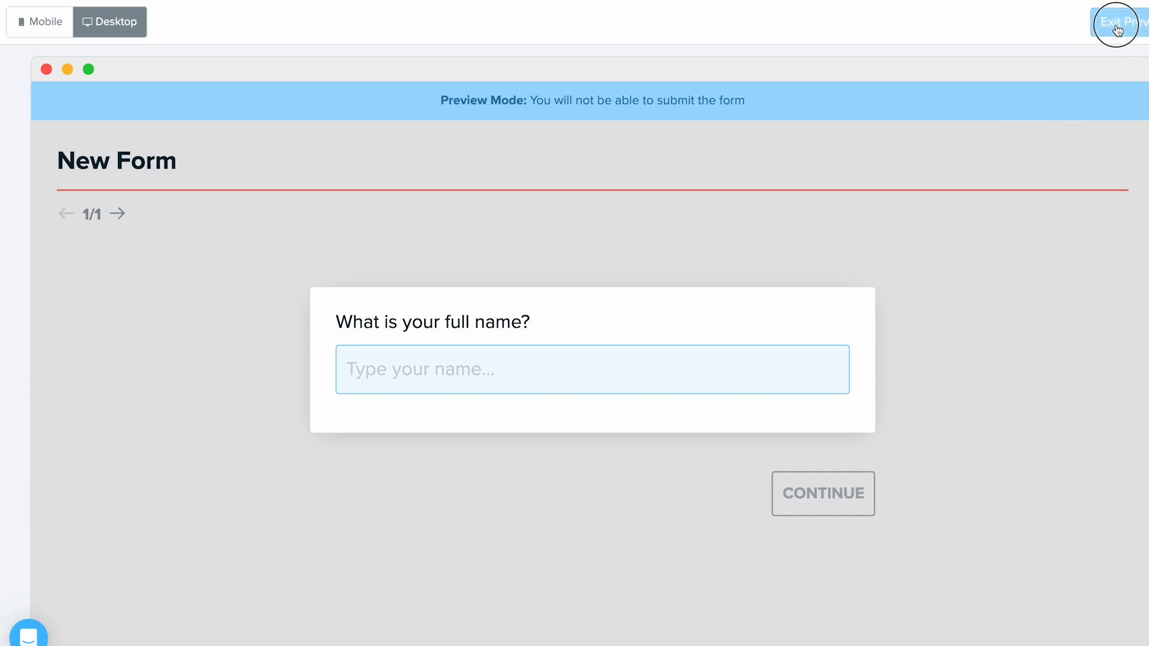
Exit the preview, check Email Form to Clients and cancel, then view the share link.
click(1116, 22)
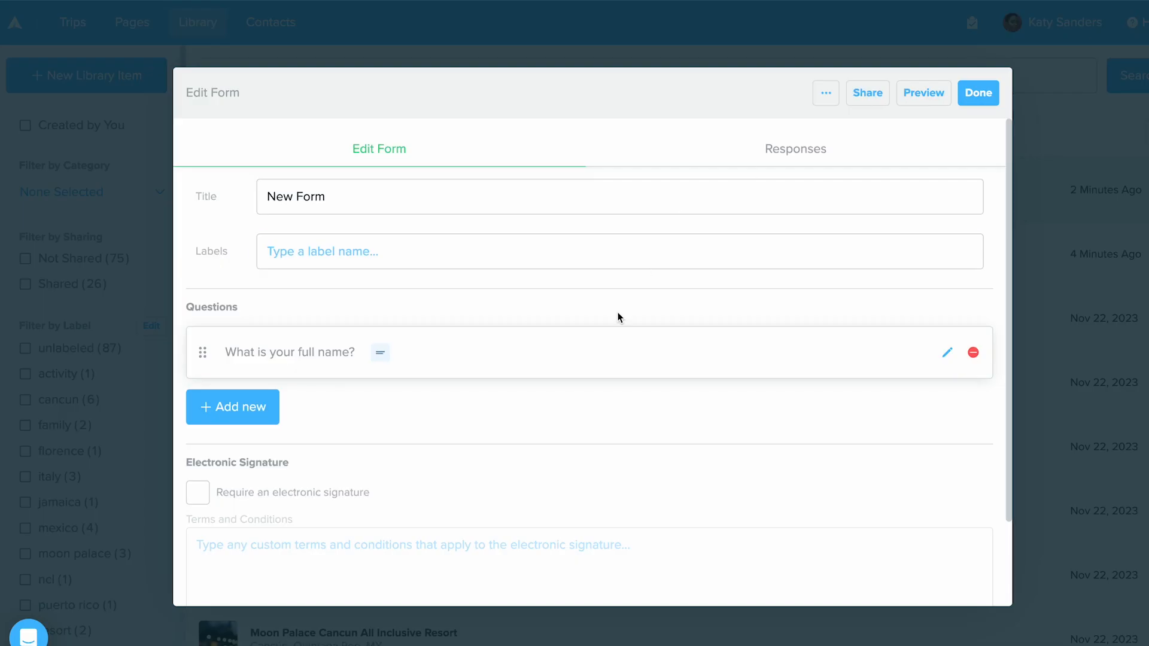
mouse_move(867, 92)
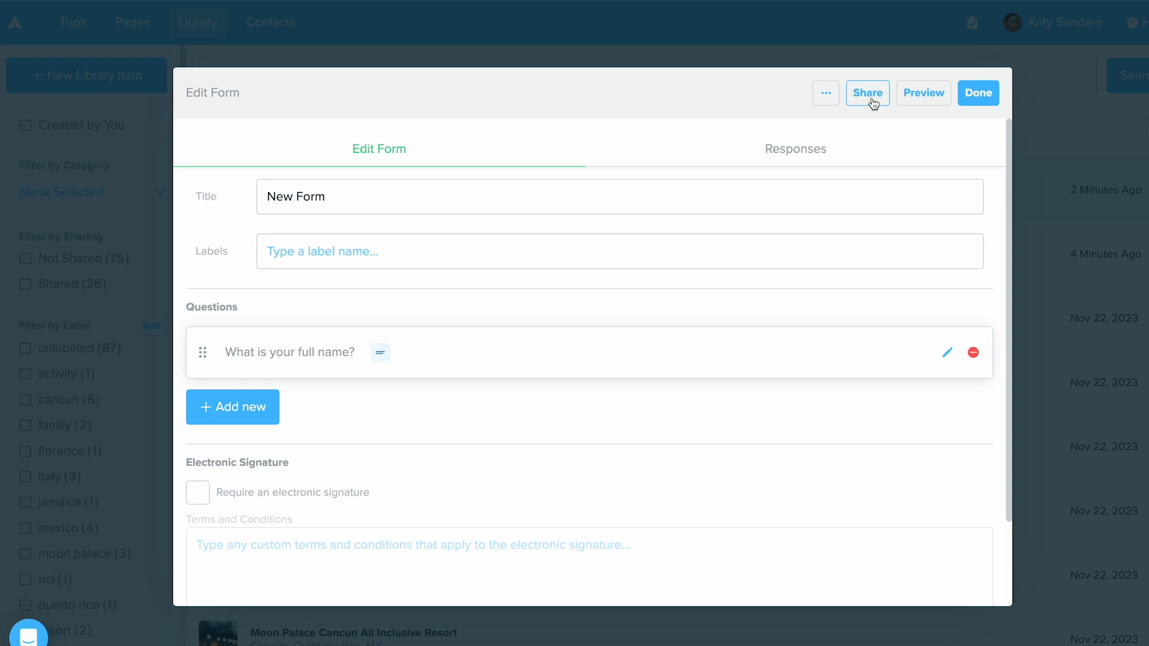
click(867, 92)
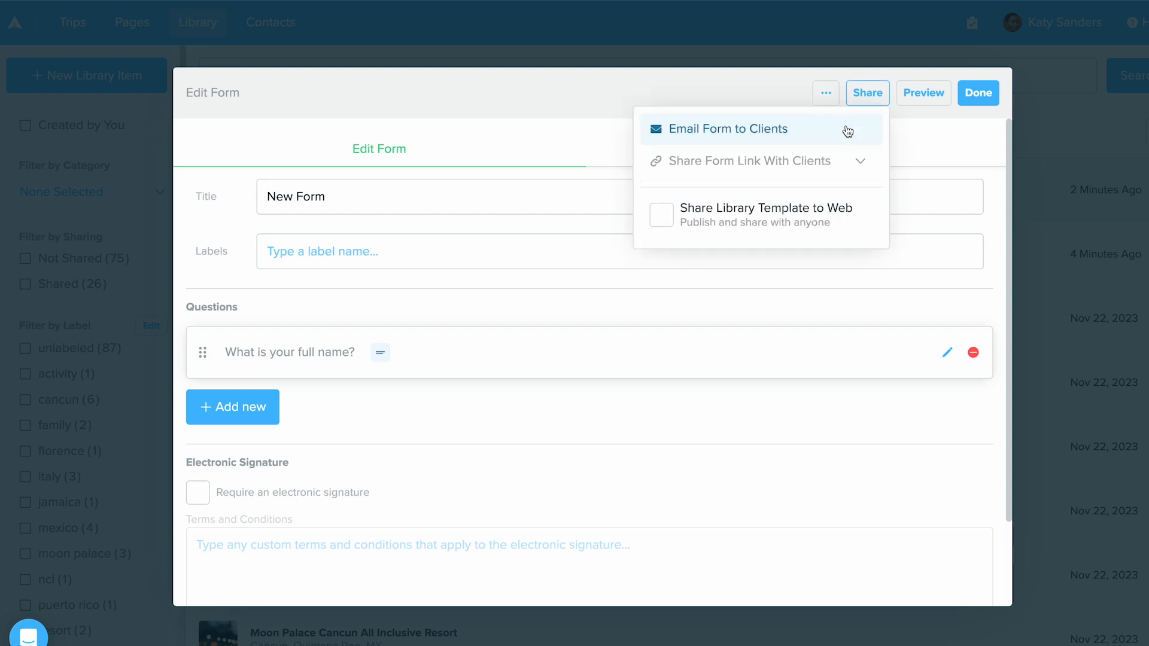
click(730, 128)
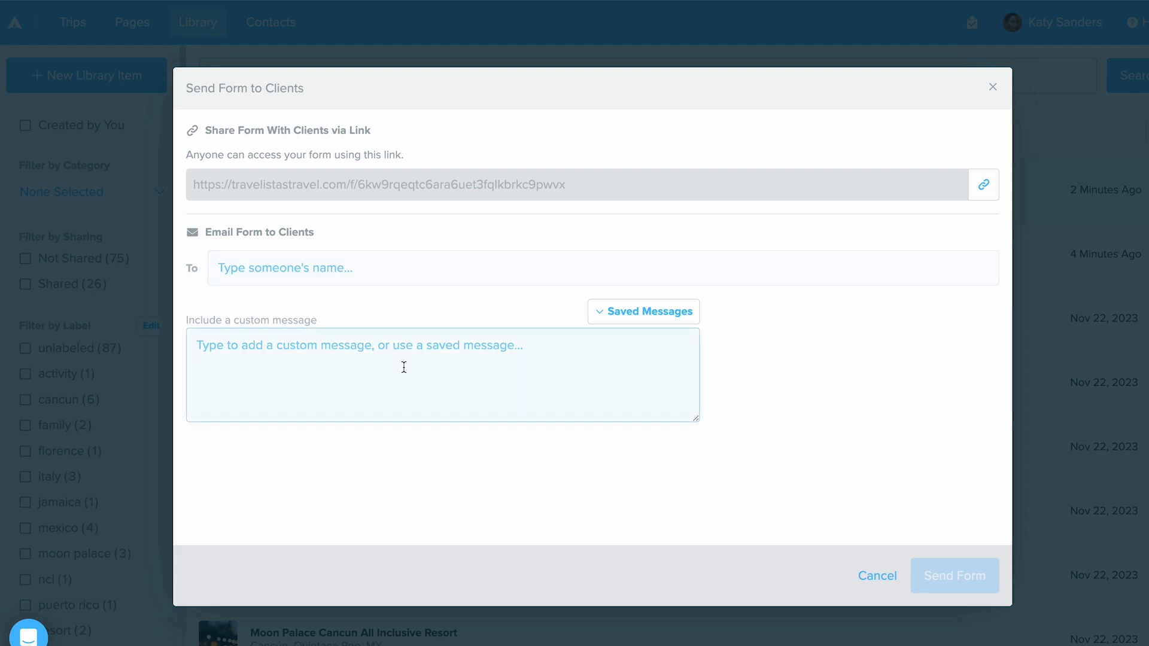
click(876, 575)
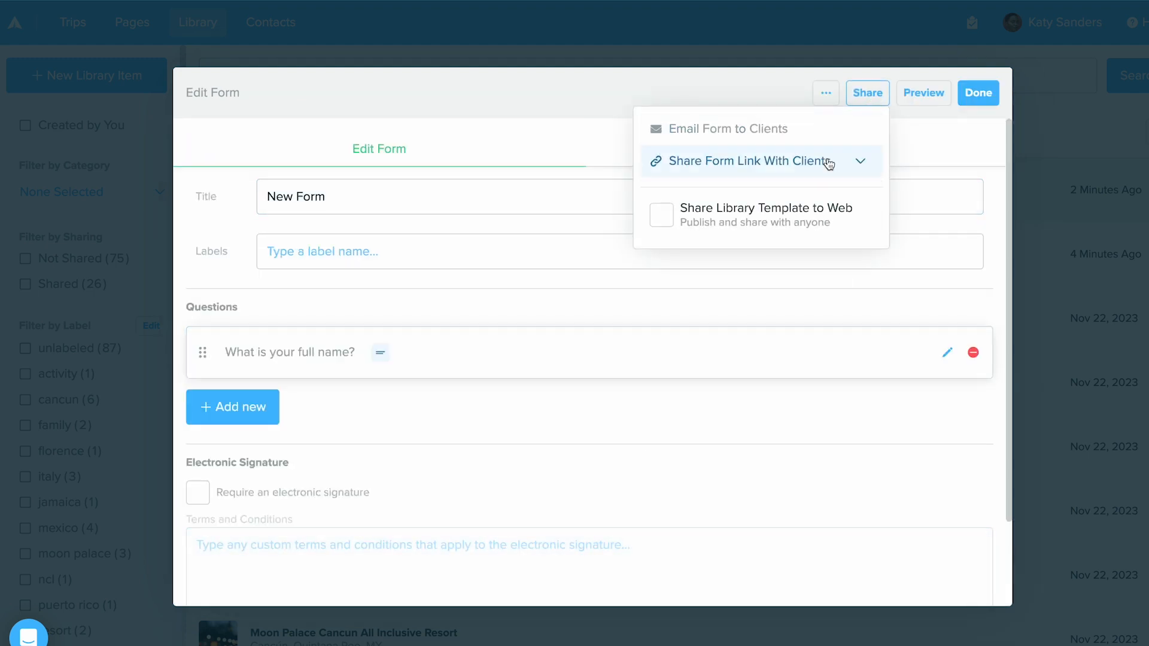
click(740, 160)
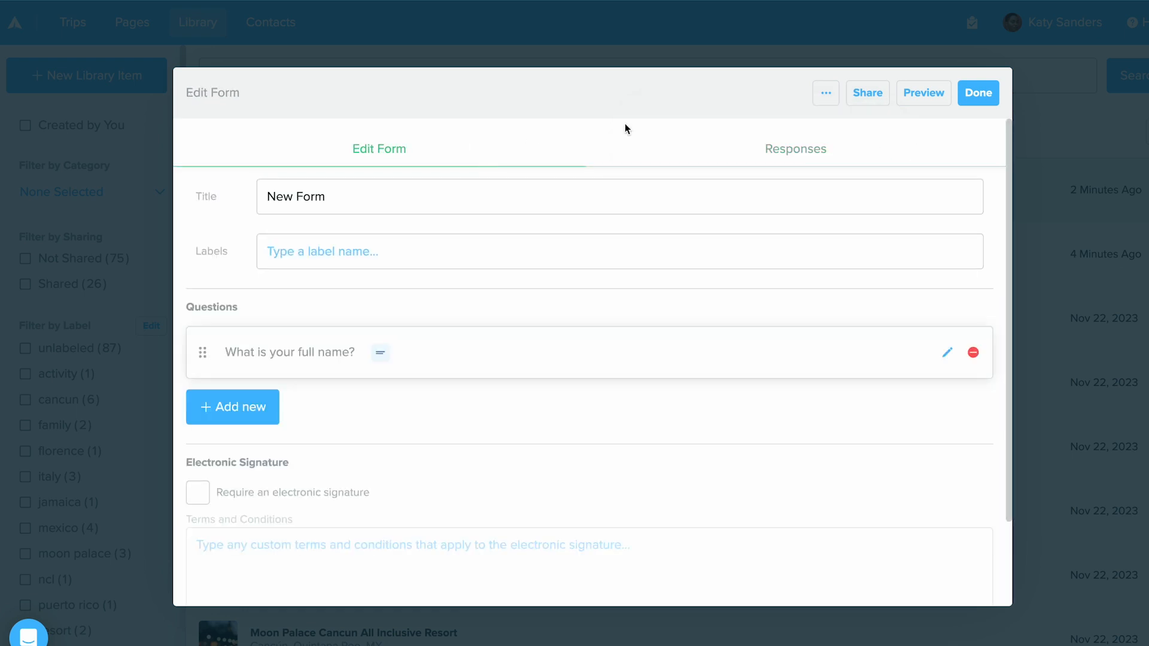
Finish New Form, view a contact in Contacts, then open Client Intake Form from Library.
click(977, 92)
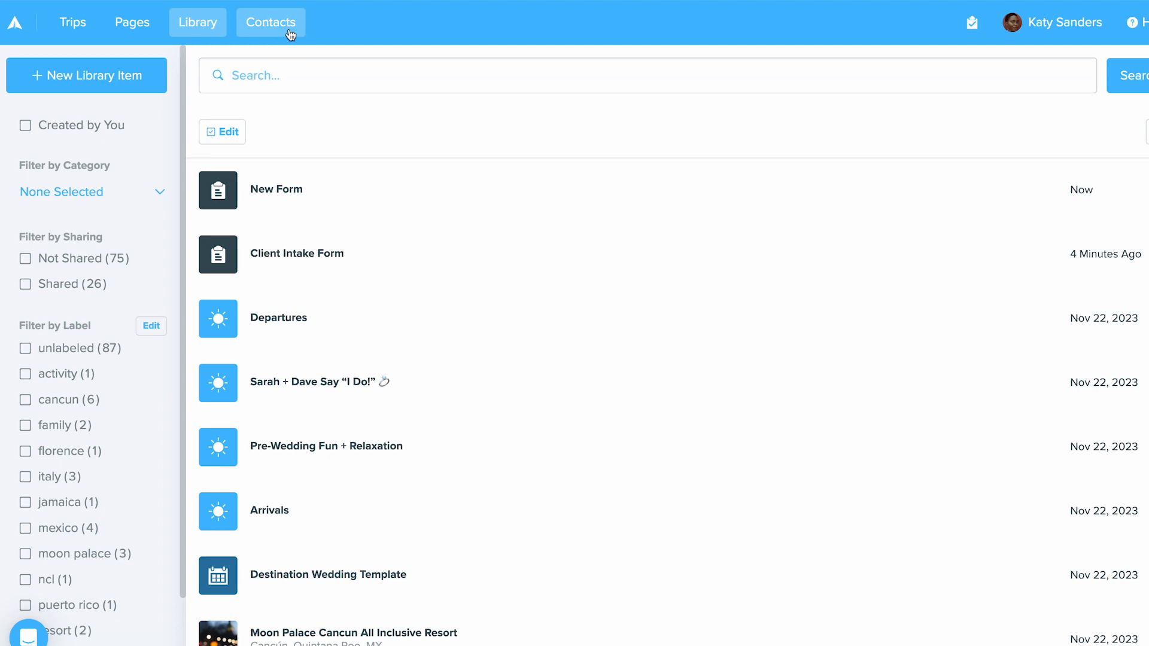
click(271, 23)
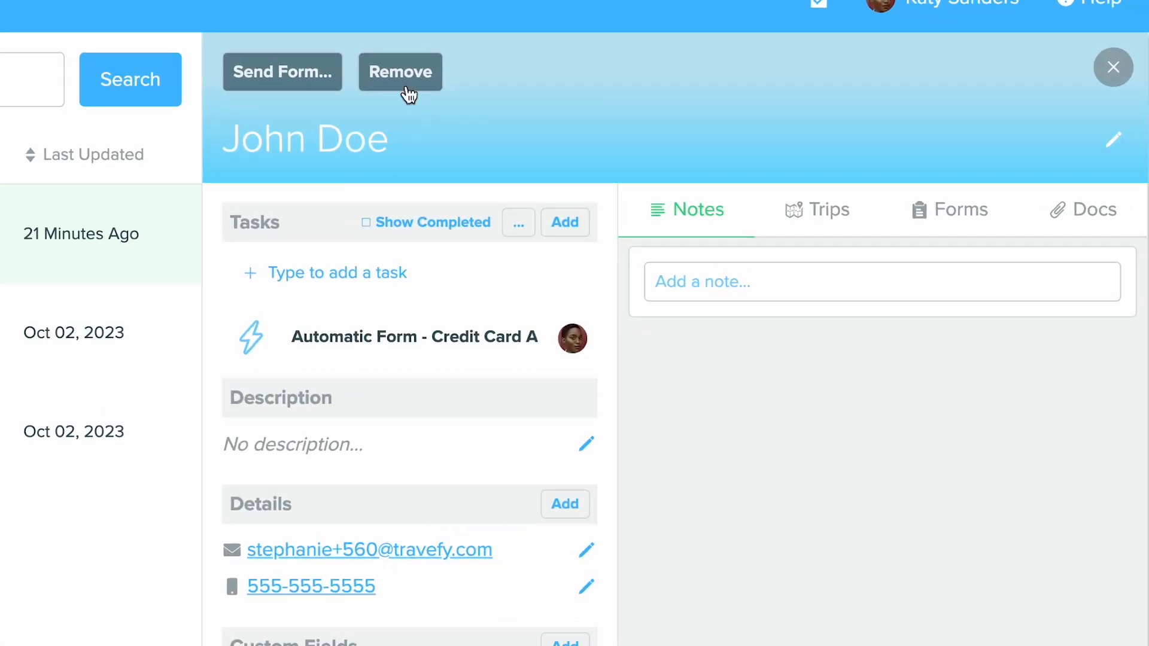
click(282, 72)
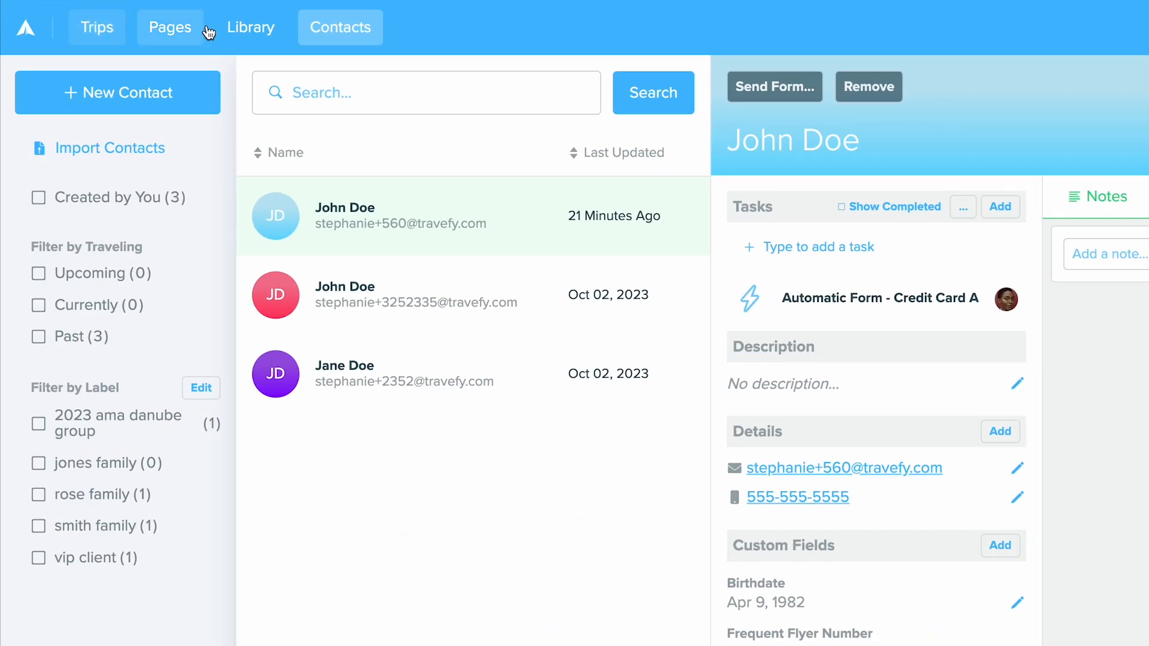
click(250, 27)
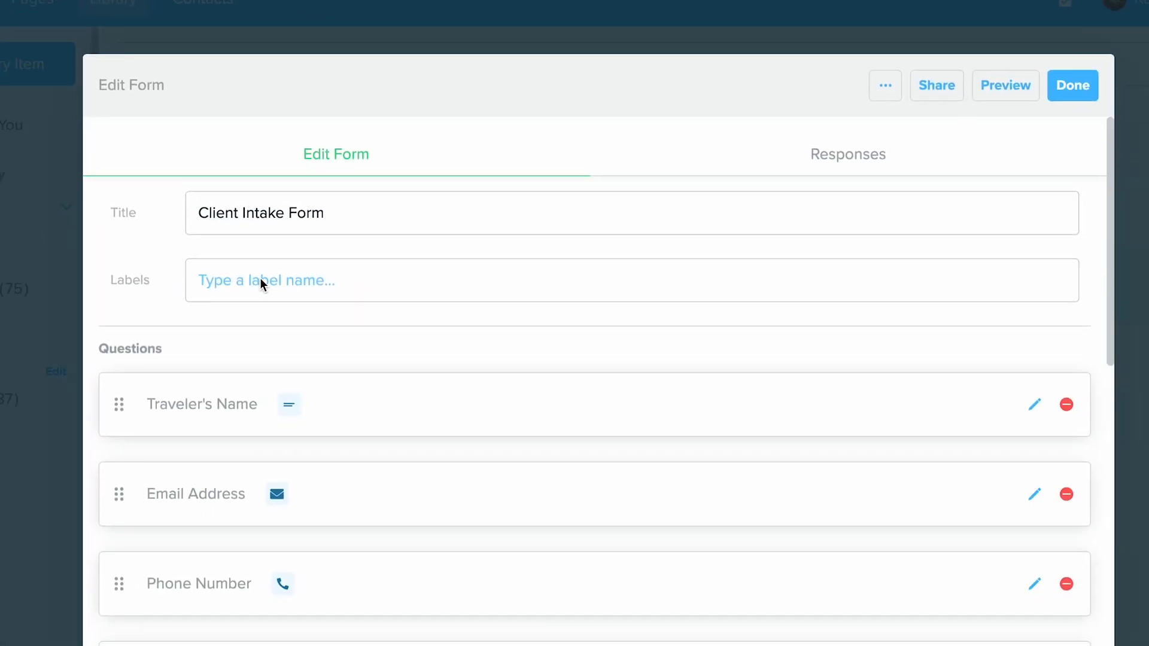
Open Client Intake Form's Responses tab and expand the response showing Italy, Summer 2024, $12,000.
click(847, 154)
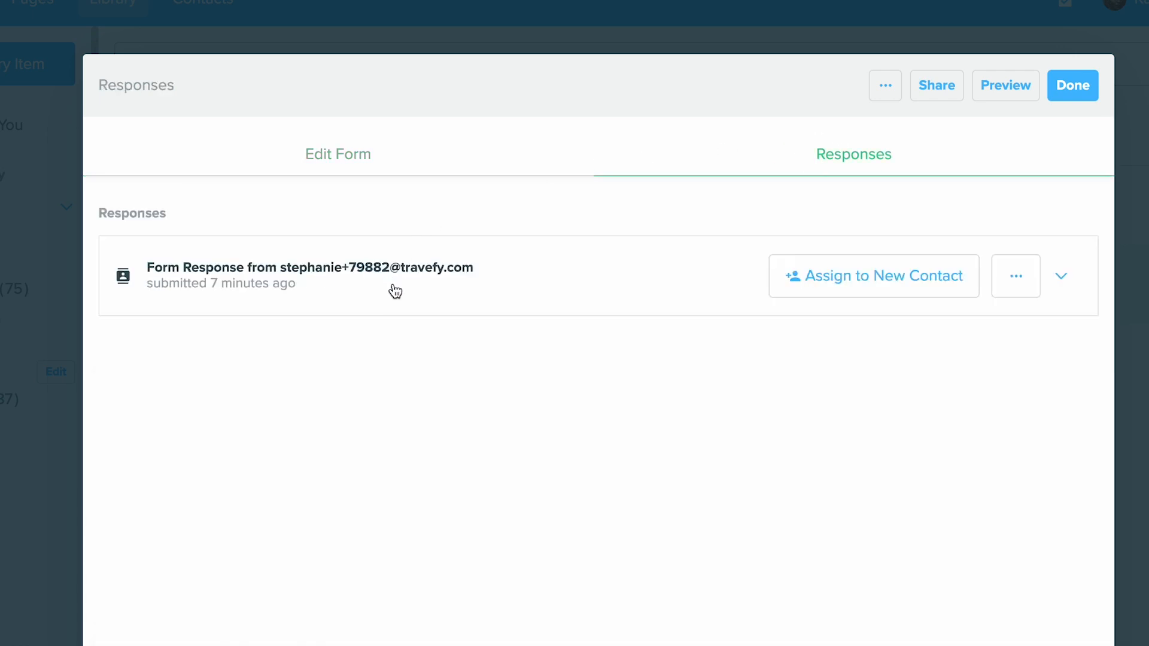
mouse_move(989, 313)
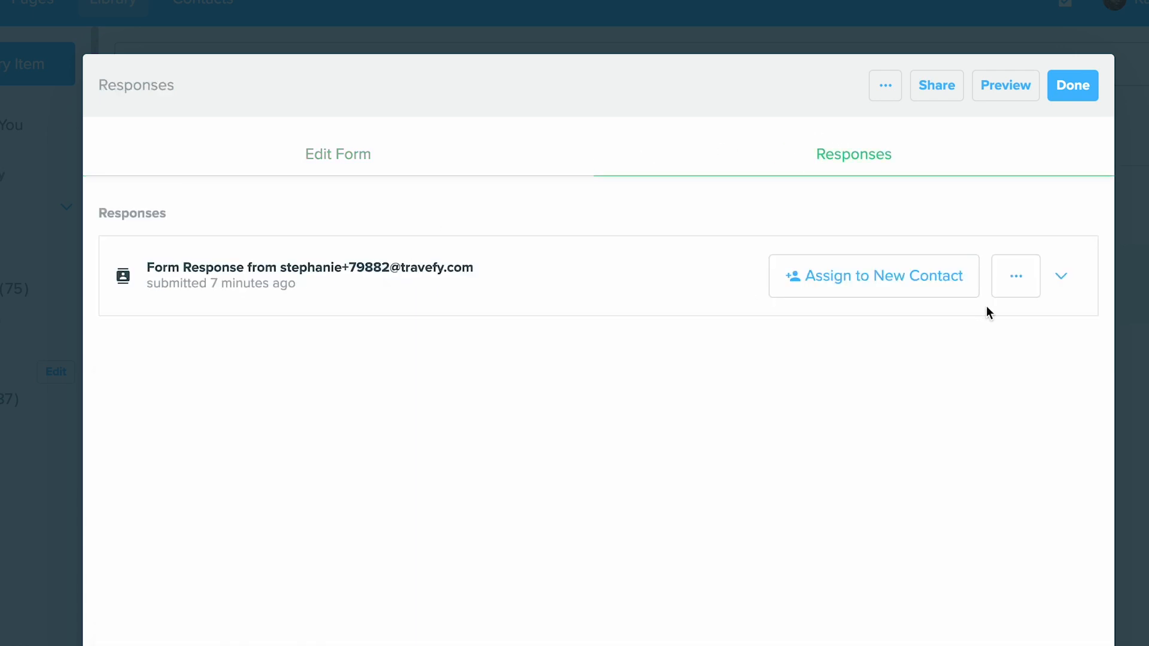
click(1060, 275)
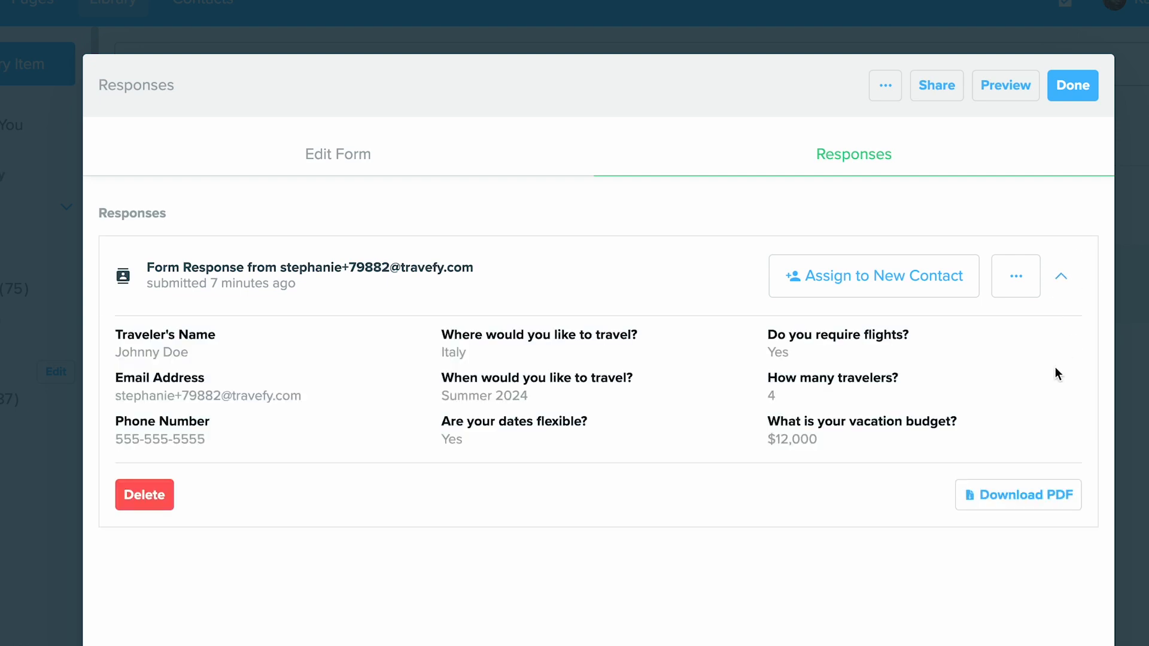
mouse_move(1015, 276)
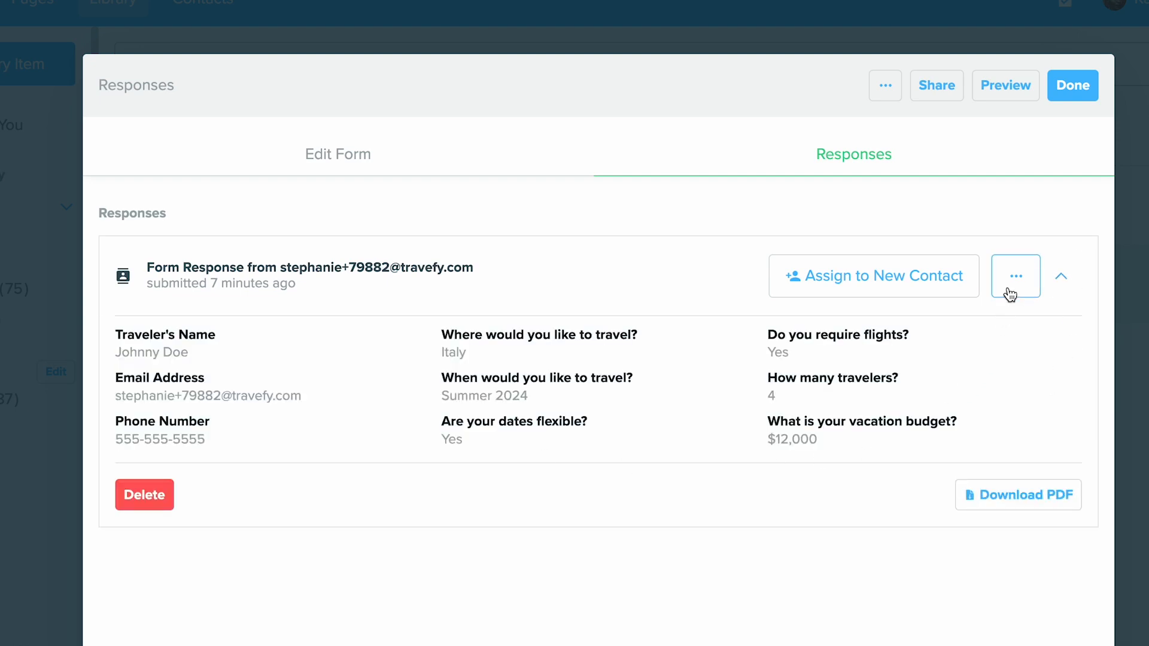
mouse_move(1017, 494)
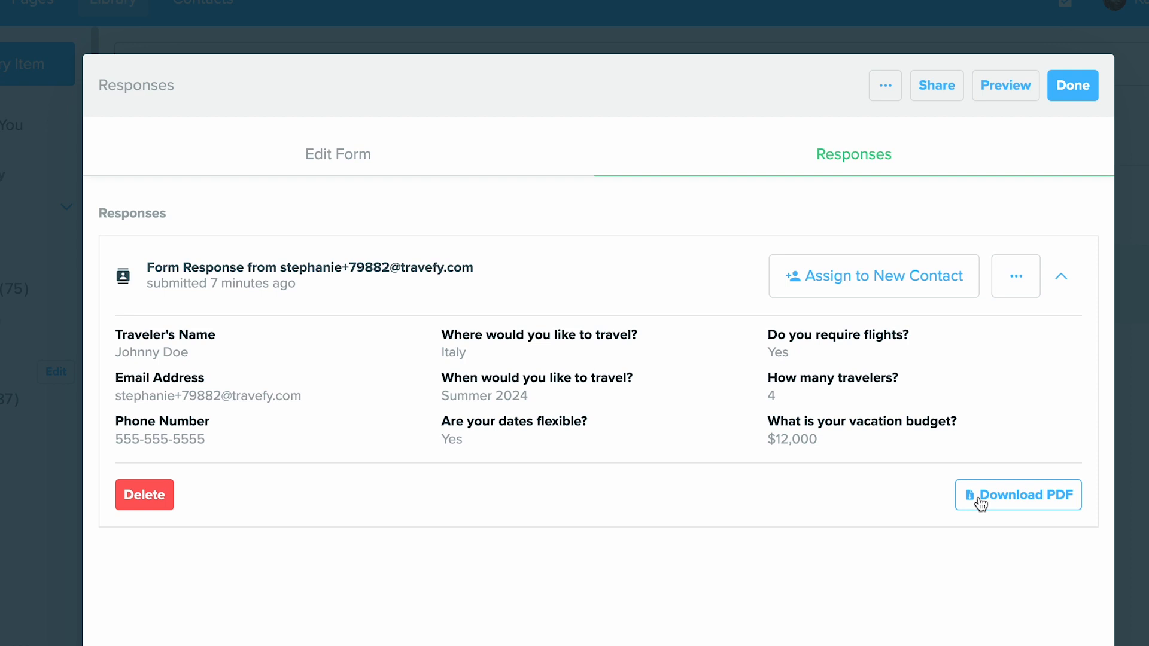
mouse_move(932, 286)
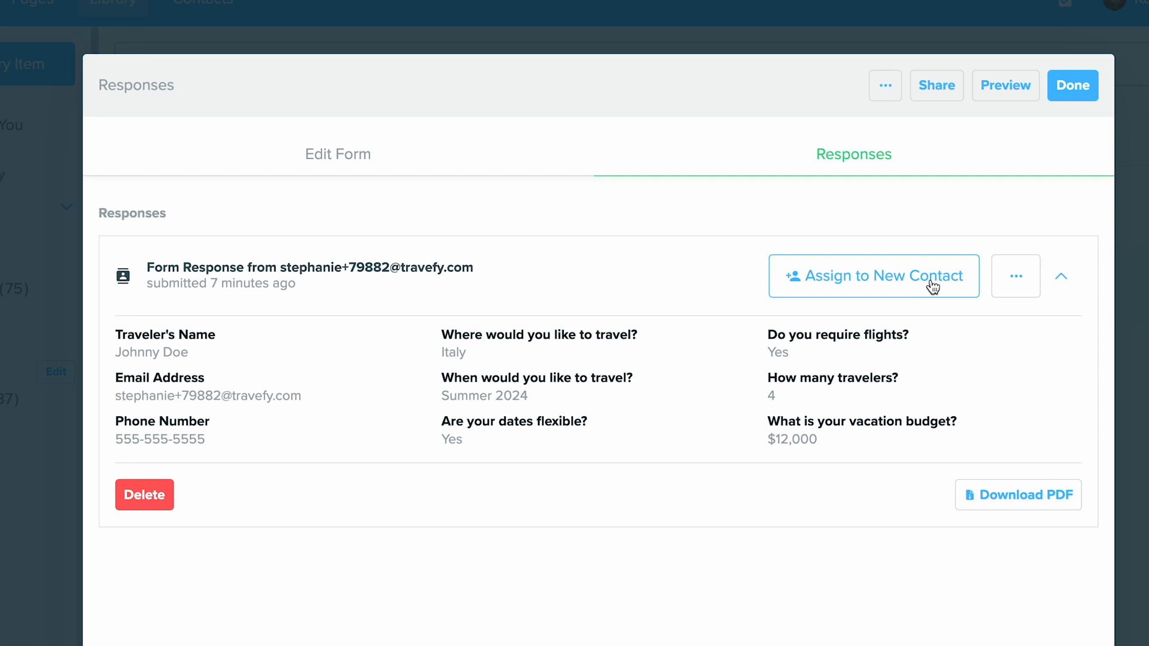
Assign the response to new contact Johnny Doe and finish with Client Intake Form.
click(872, 275)
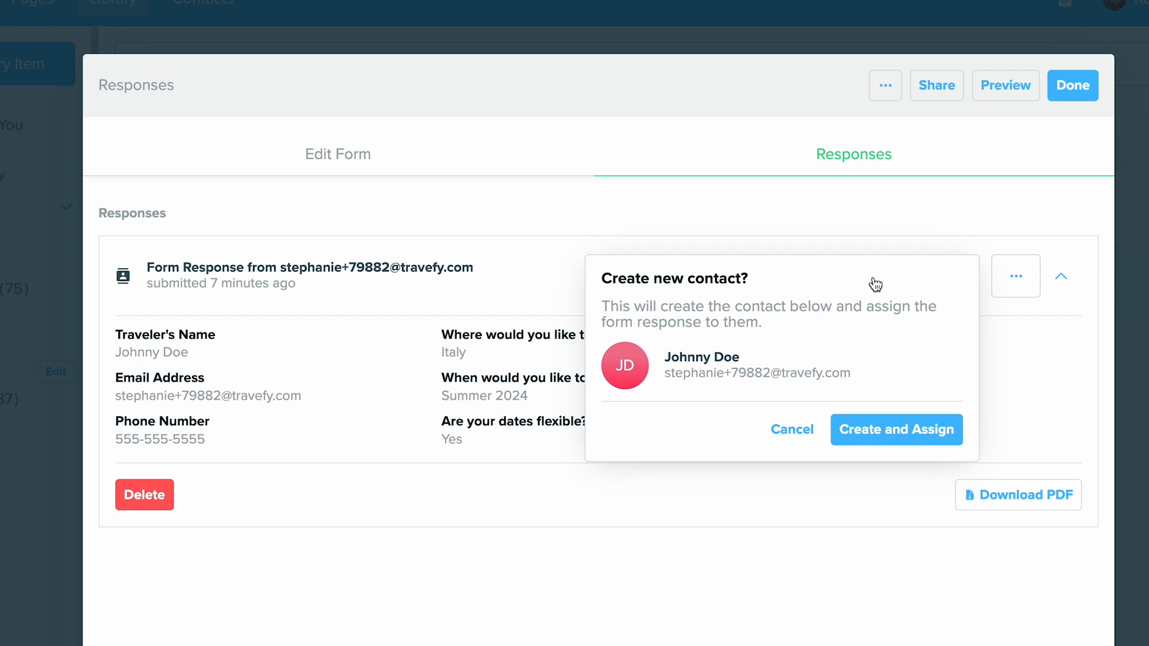
mouse_move(727, 369)
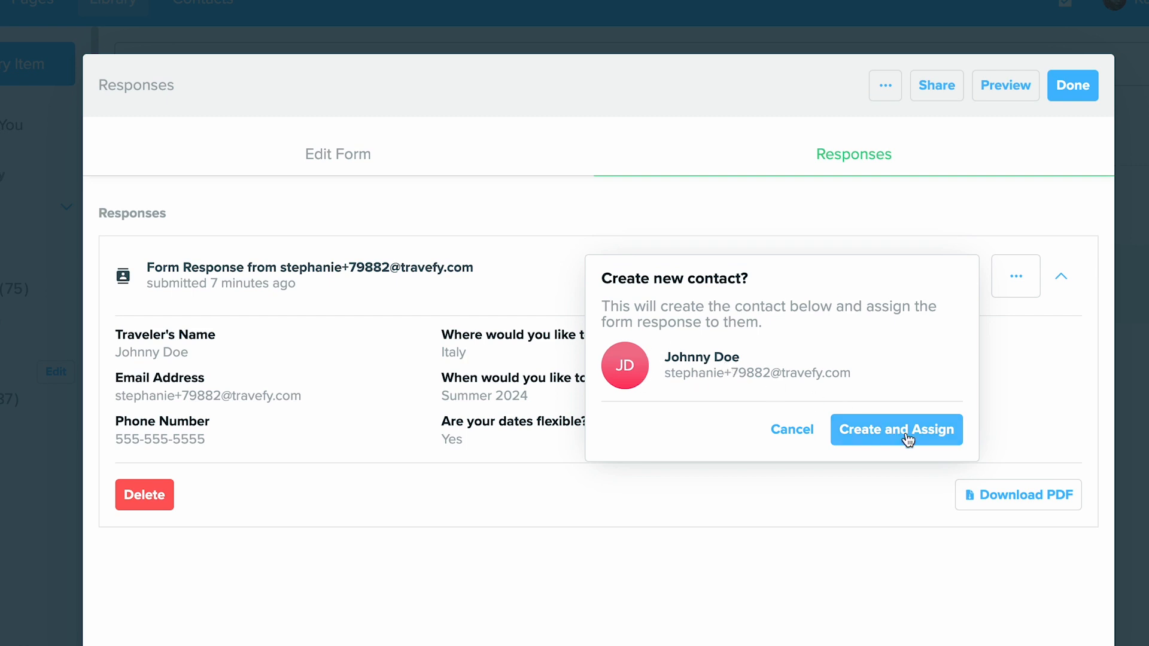
click(895, 429)
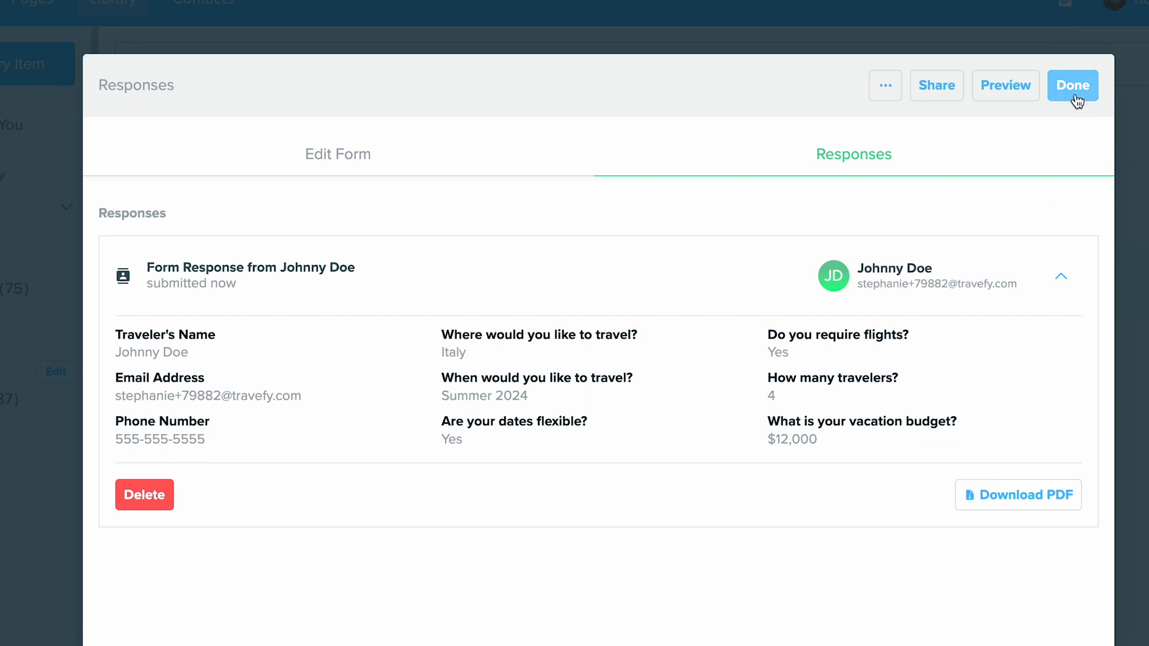
click(1071, 85)
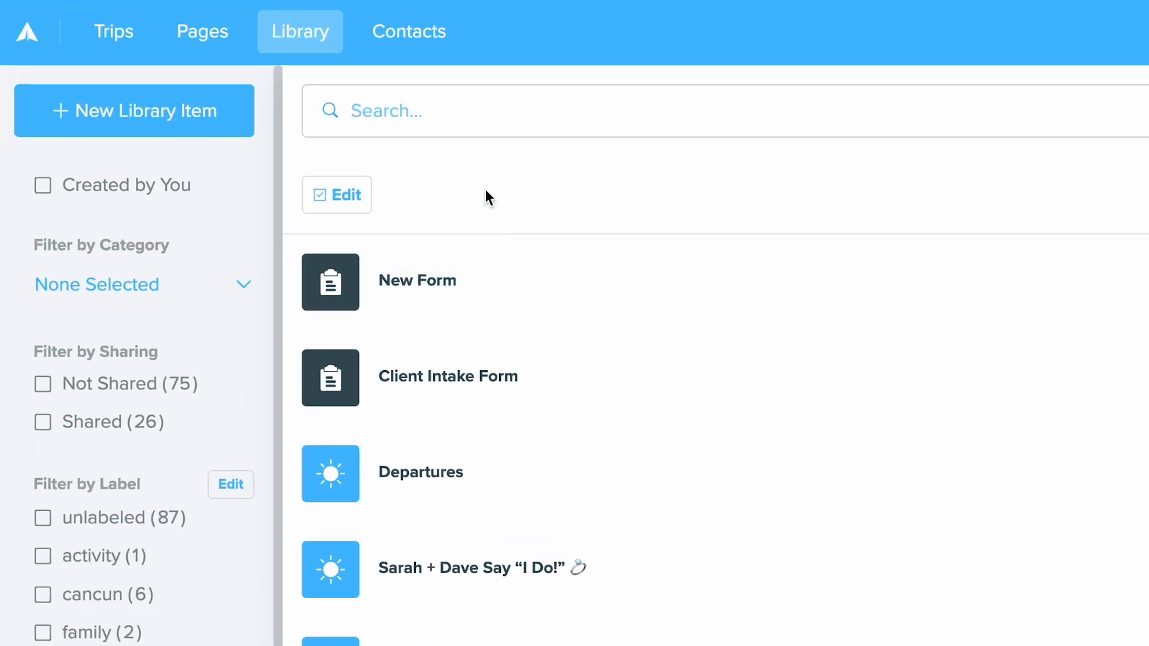
Open Johnny Doe's contact record and view its Client Intake Form responses.
click(408, 32)
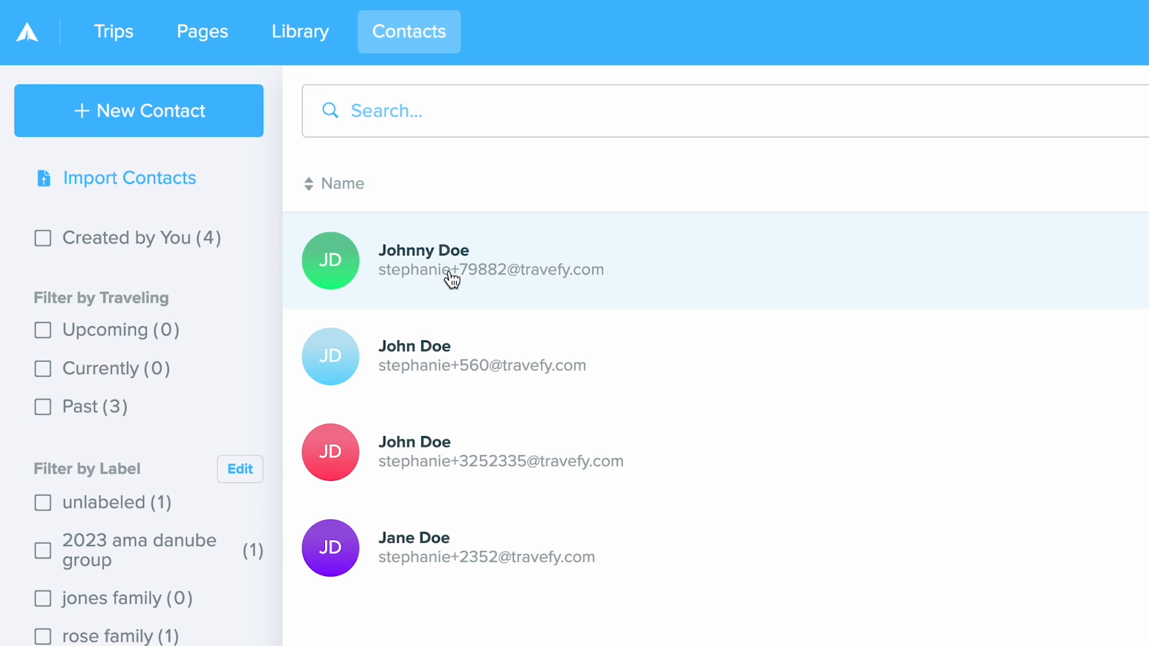
click(424, 260)
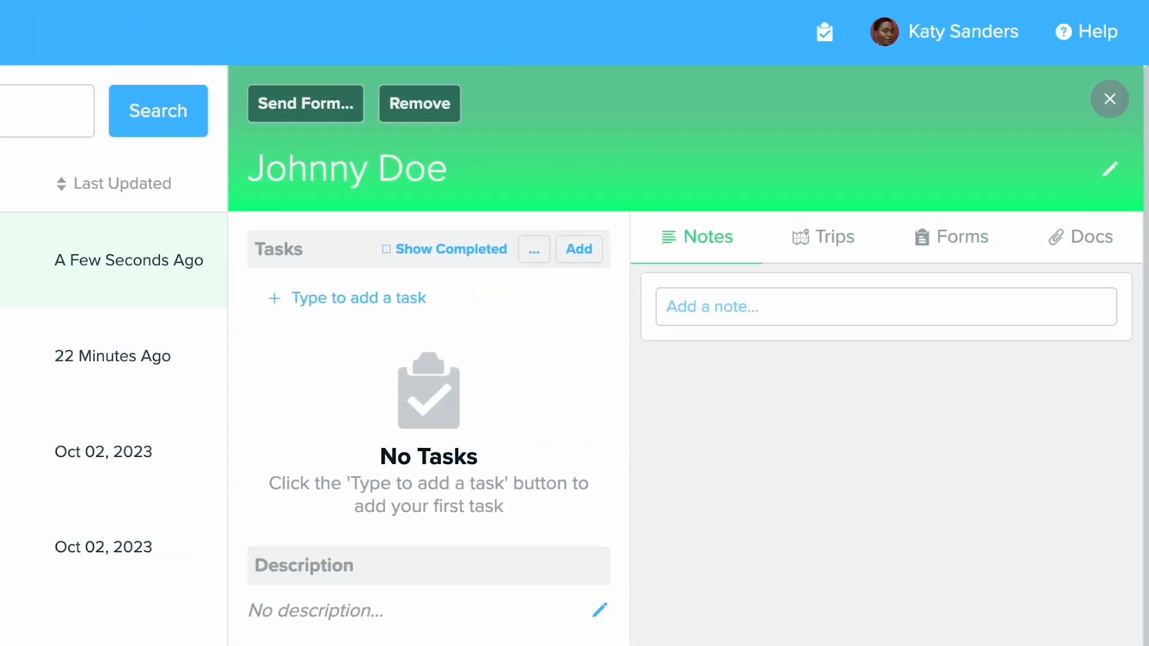
mouse_move(545, 360)
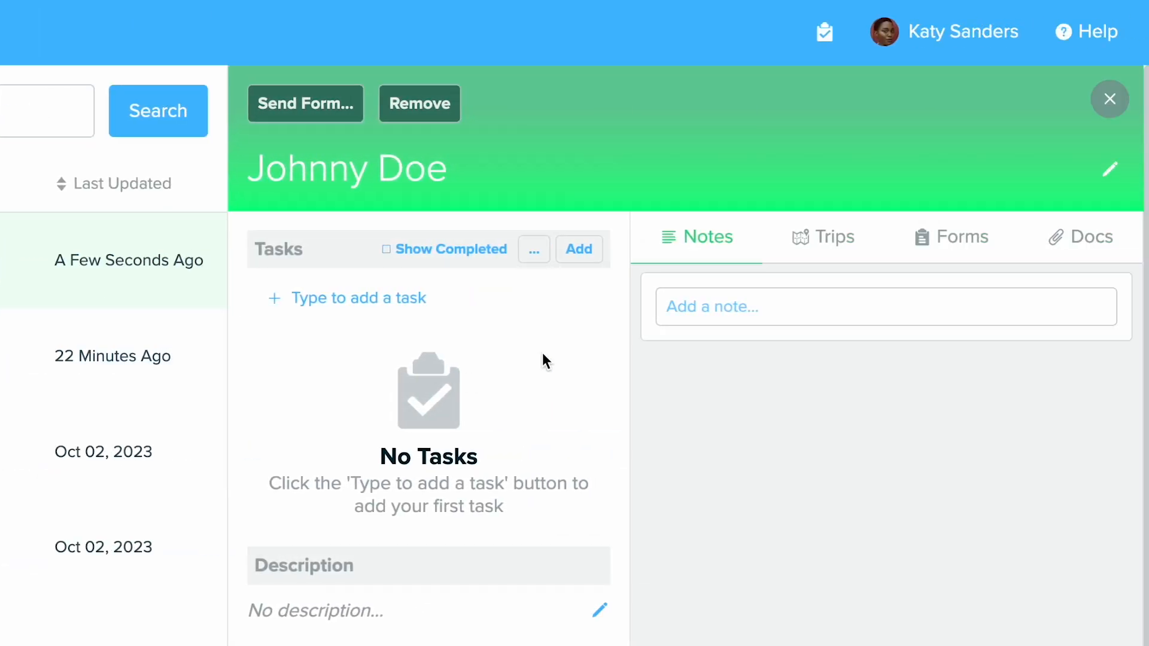
click(952, 236)
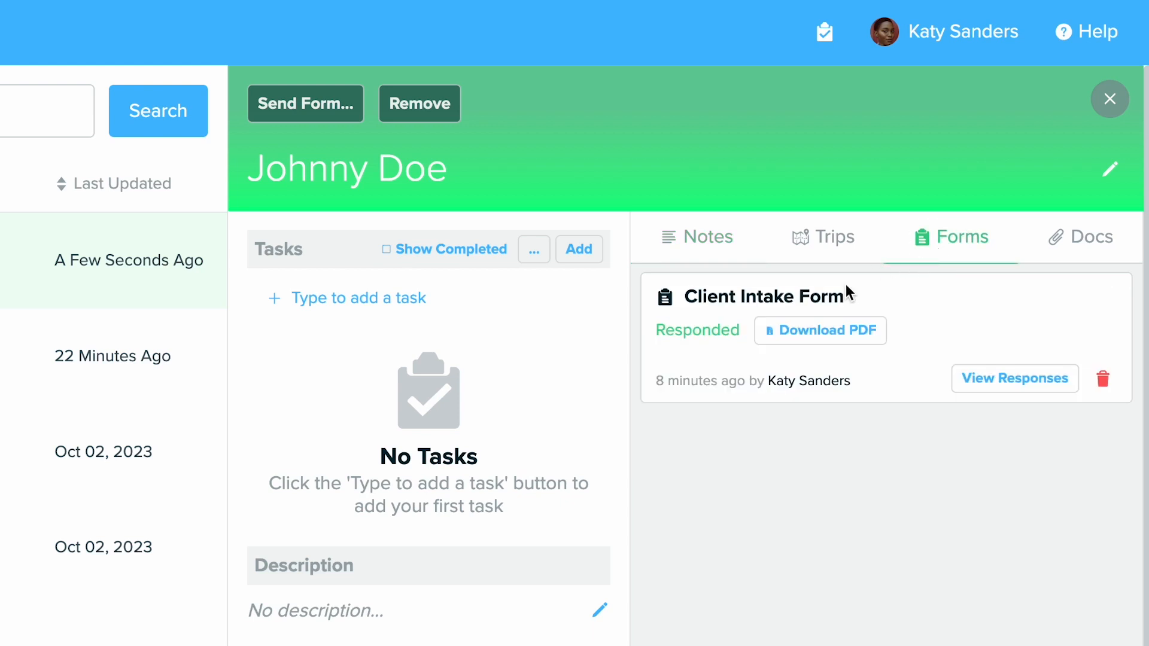
click(1014, 378)
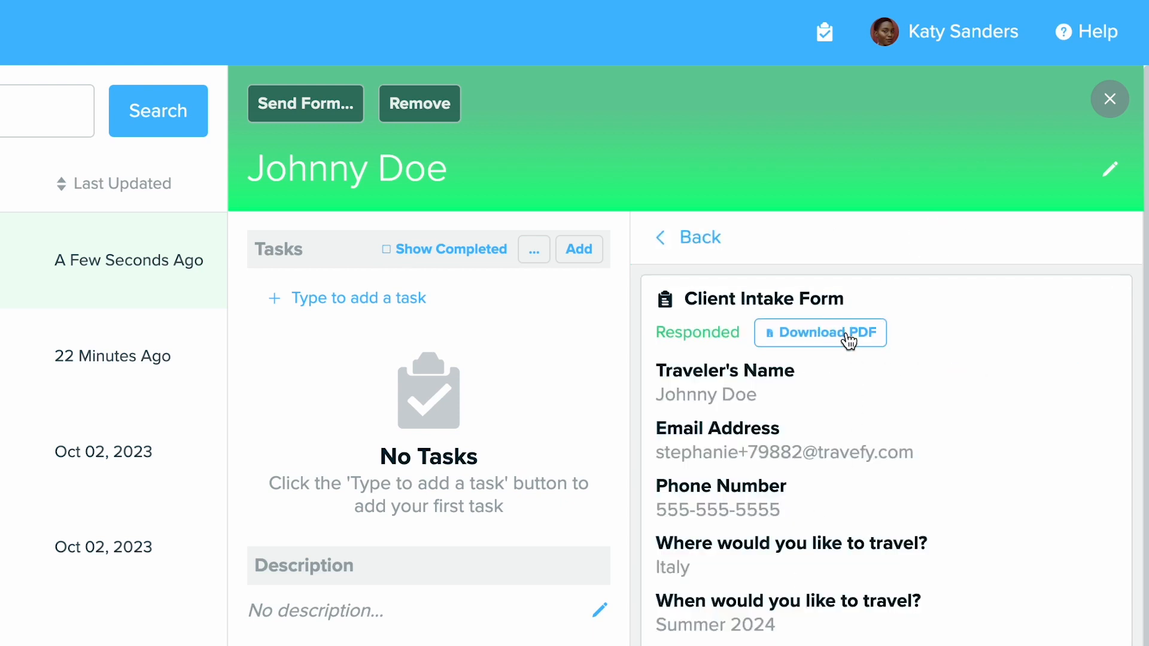
mouse_move(846, 355)
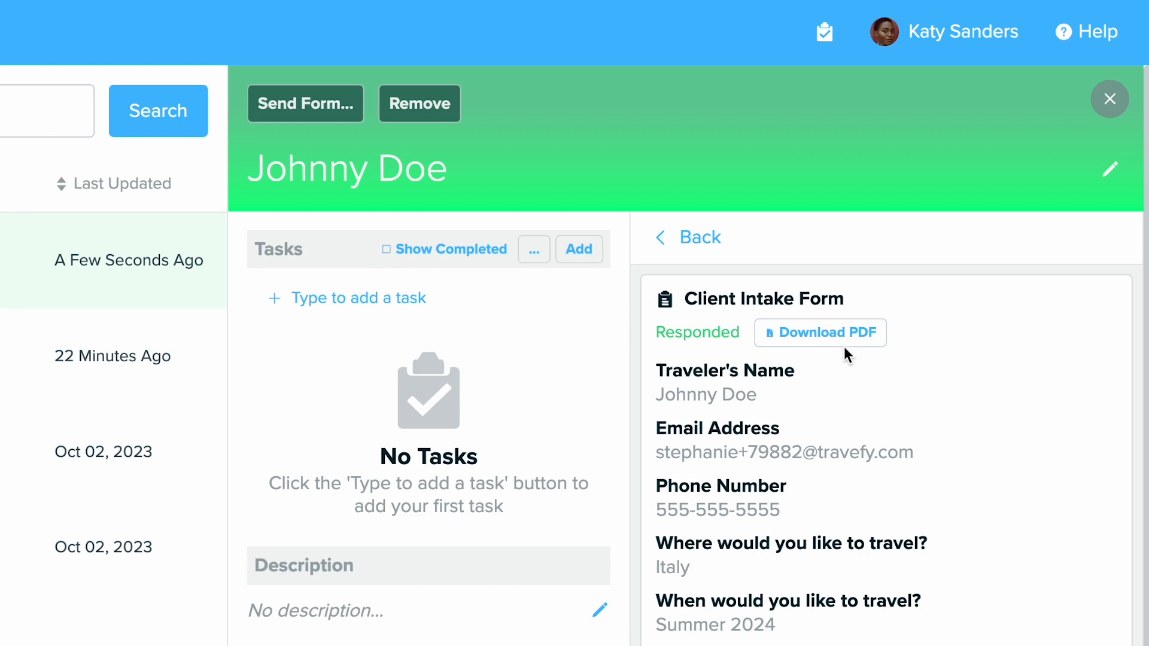
mouse_move(662, 378)
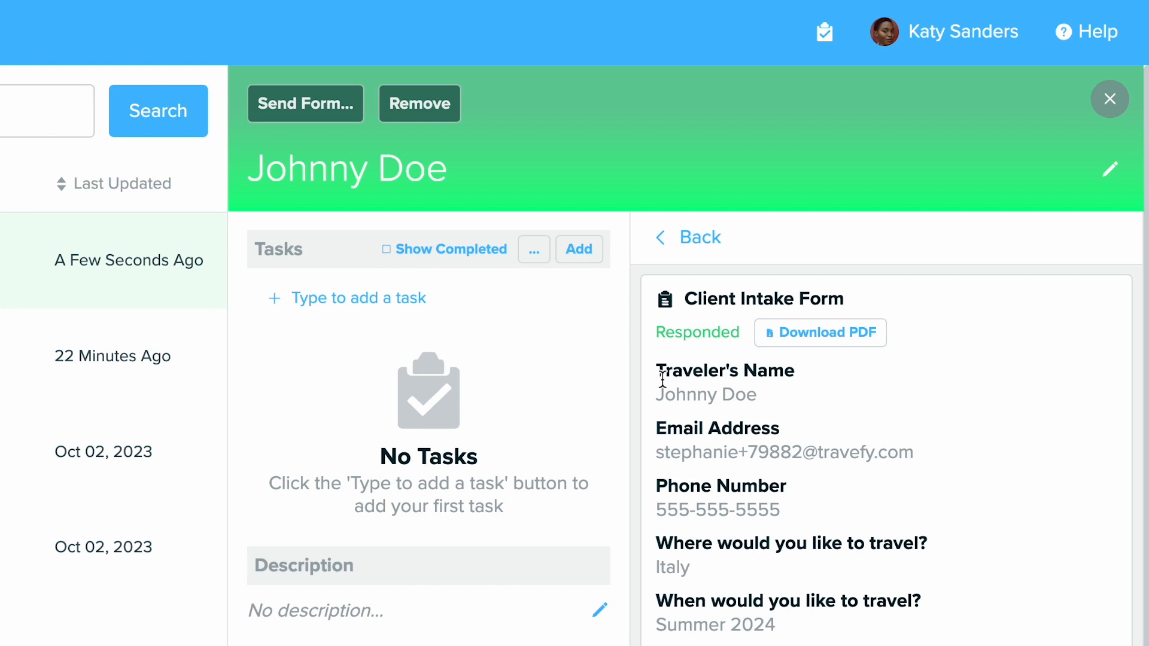